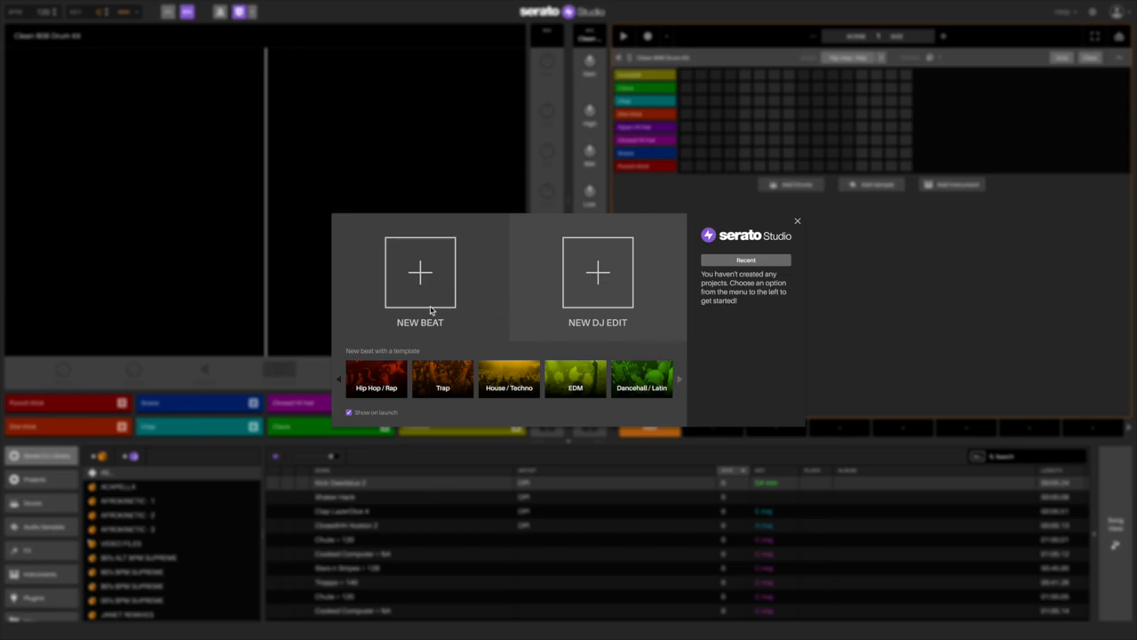
Create a new beat project with an empty Clean 808 Drum Kit pattern.
{"action": "left_click", "coordinate": [429, 307]}
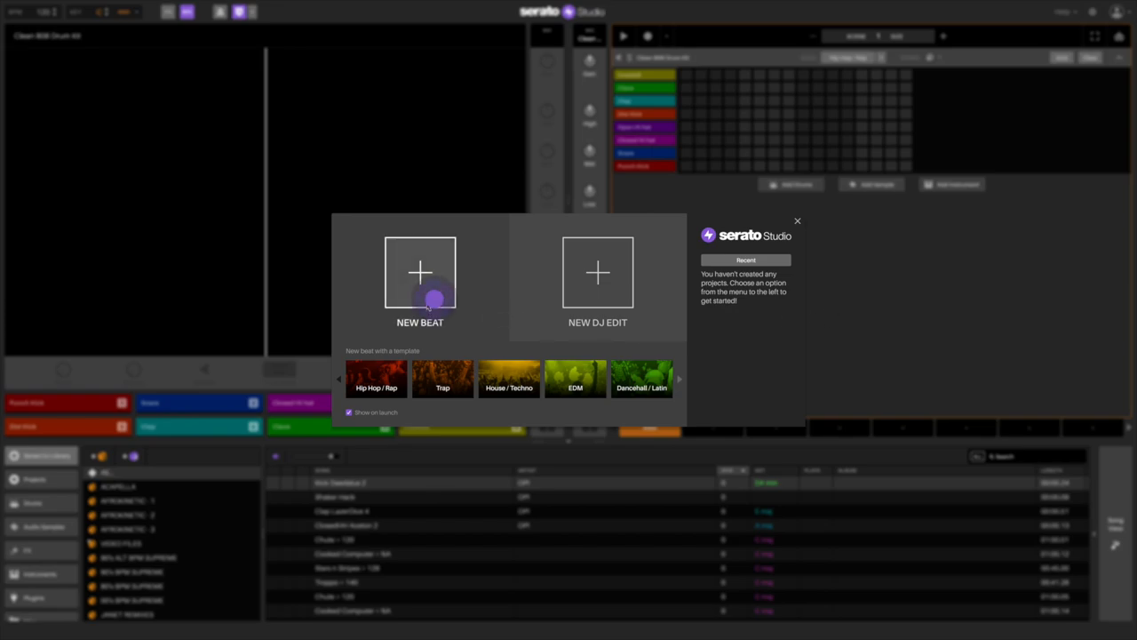
{"action": "left_click", "coordinate": [419, 280]}
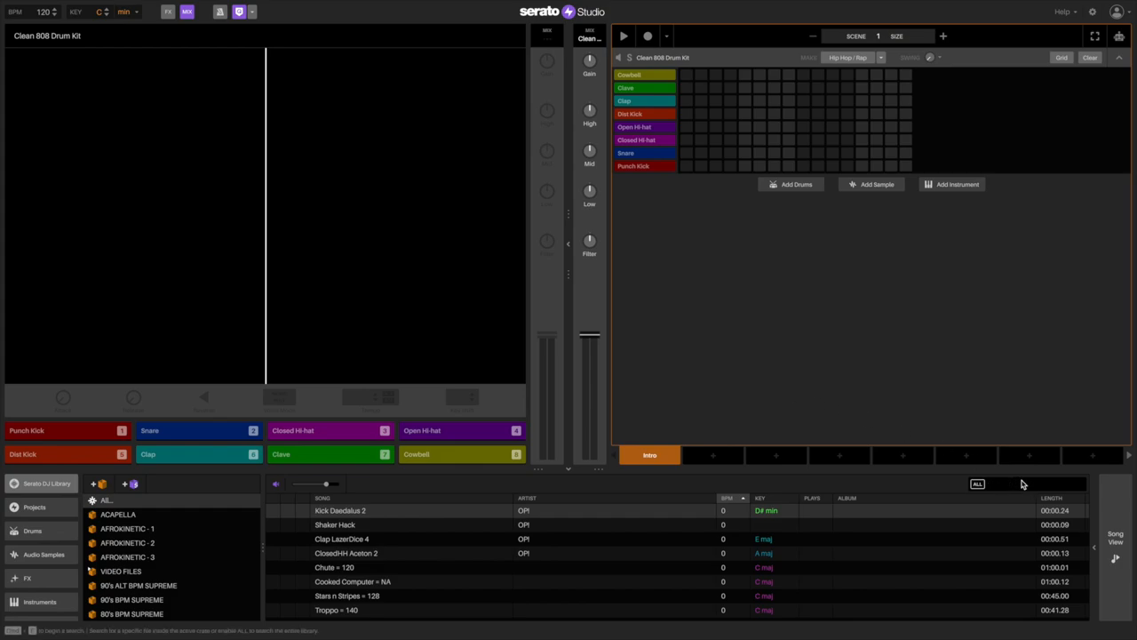
Search the library for 'quadron' to list Unpatience (90 BPM, D# min).
{"action": "type", "text": "quadron"}
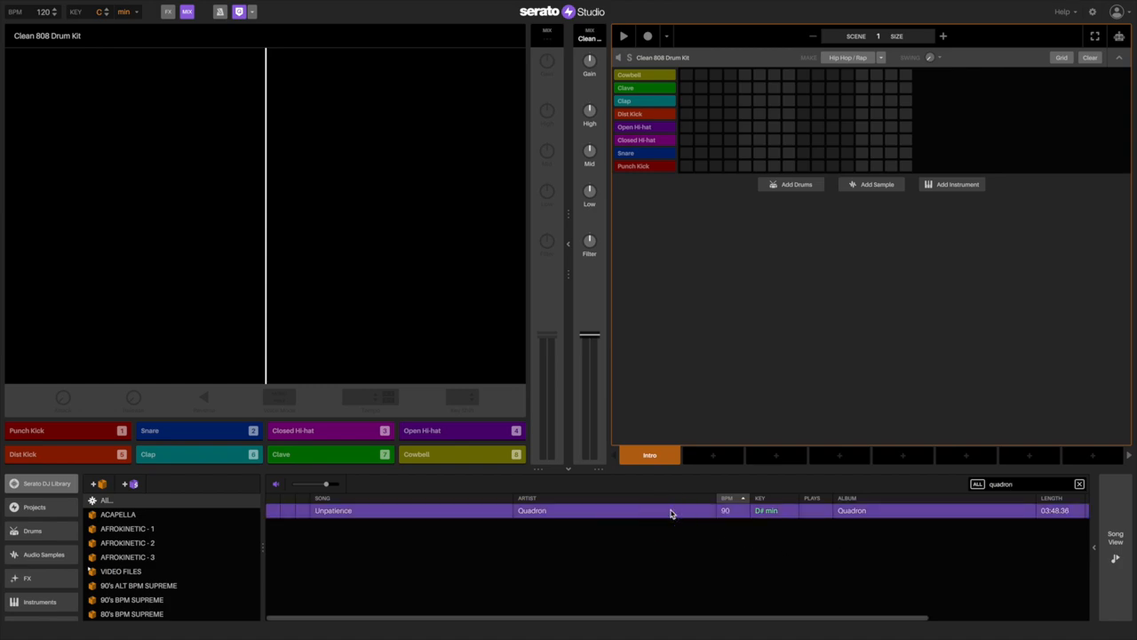
{"action": "mouse_move", "coordinate": [332, 506]}
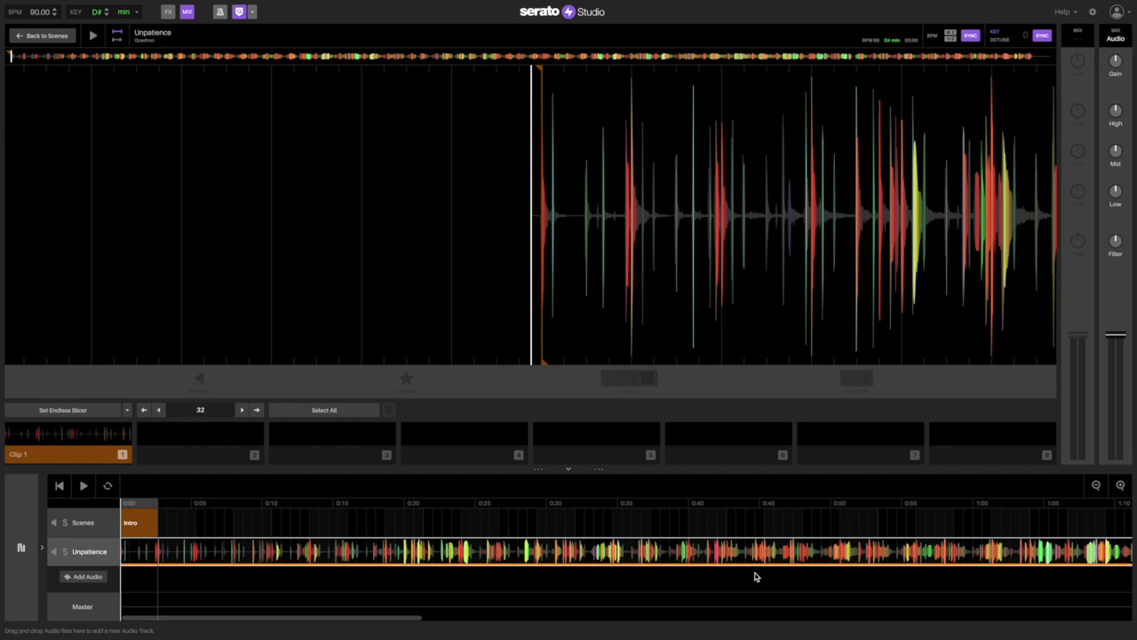
Load Unpatience and shift the Endless Slicer points so clips 1–8 span the song.
{"action": "left_click", "coordinate": [68, 453]}
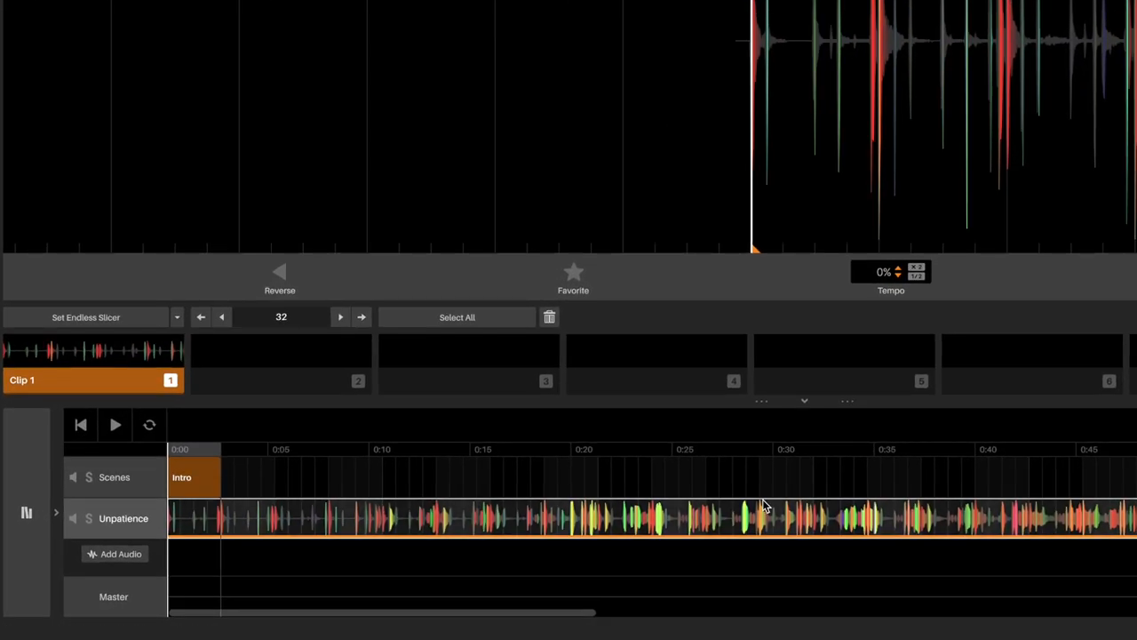
{"action": "left_click", "coordinate": [85, 318]}
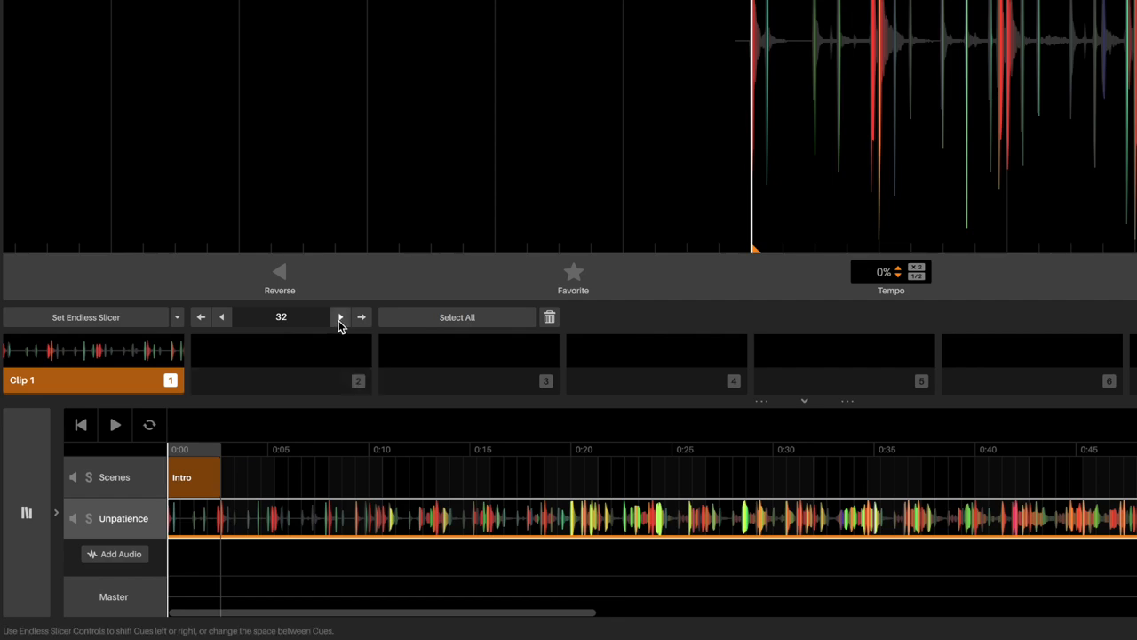
{"action": "left_click", "coordinate": [222, 317]}
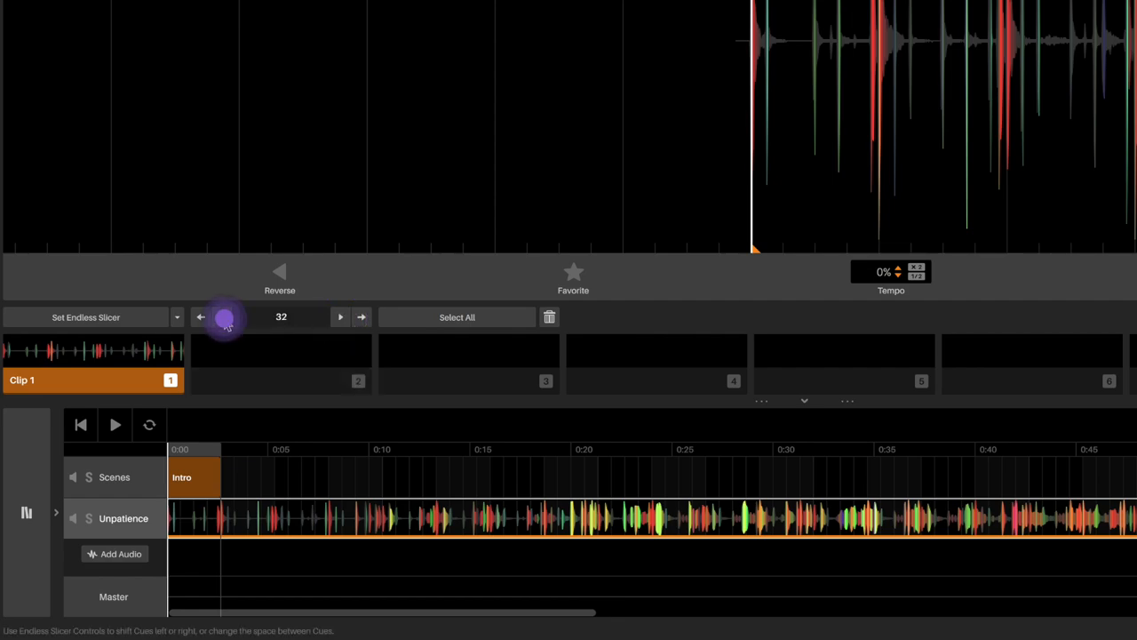
{"action": "left_click", "coordinate": [85, 318]}
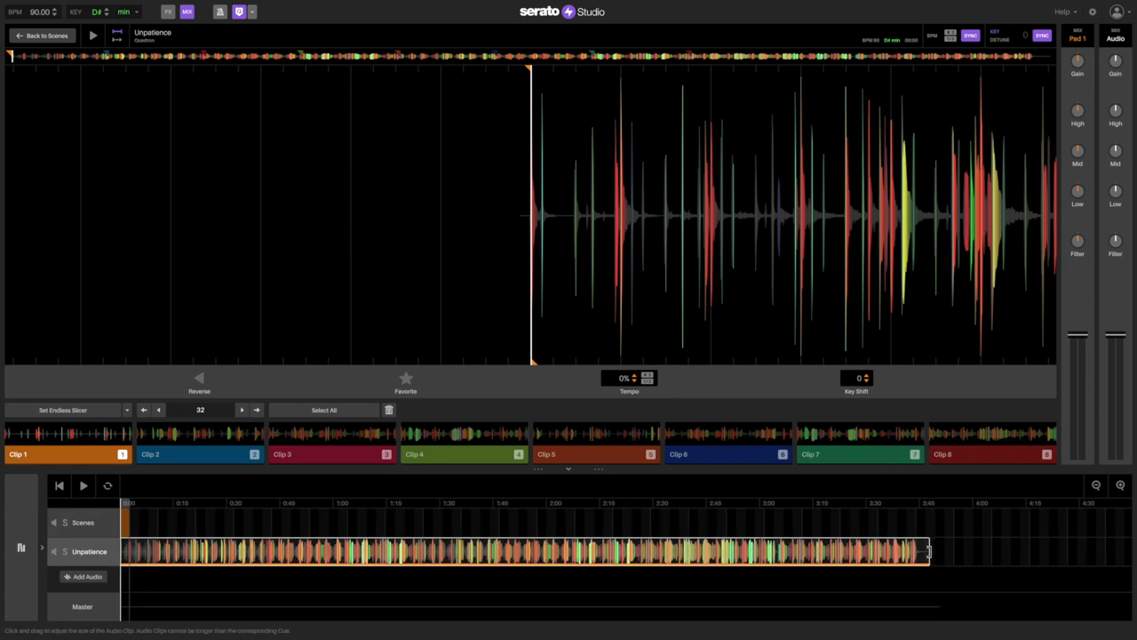
Trim Unpatience to about 18 seconds at 106 BPM and play it from the start.
{"action": "left_click_drag", "start_coordinate": [926, 551], "coordinate": [222, 551]}
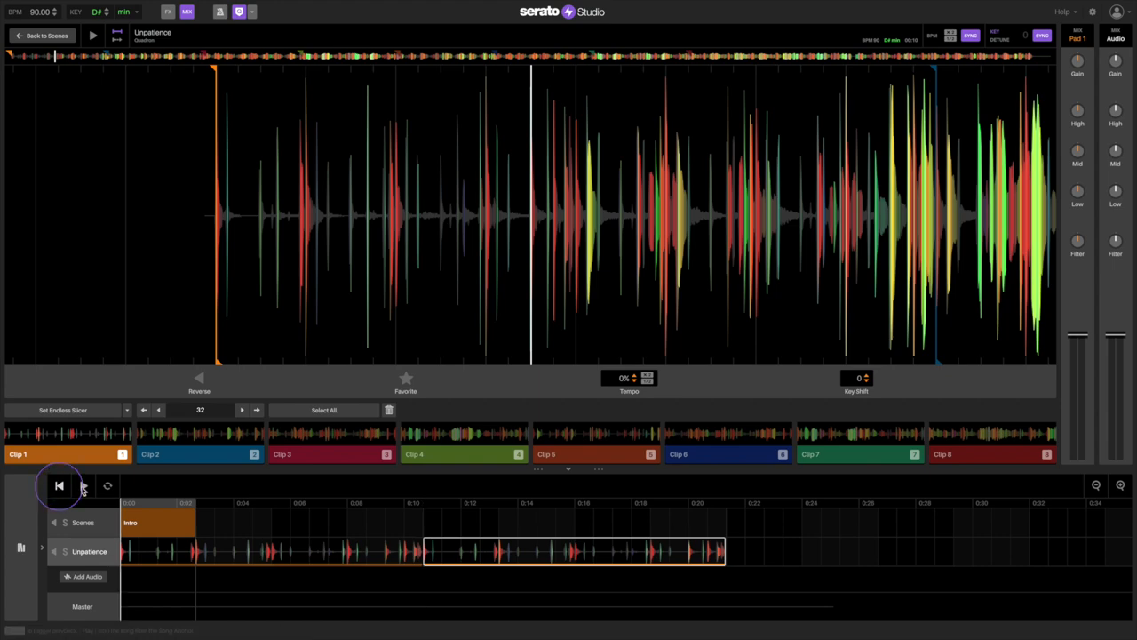
{"action": "left_click", "coordinate": [83, 485]}
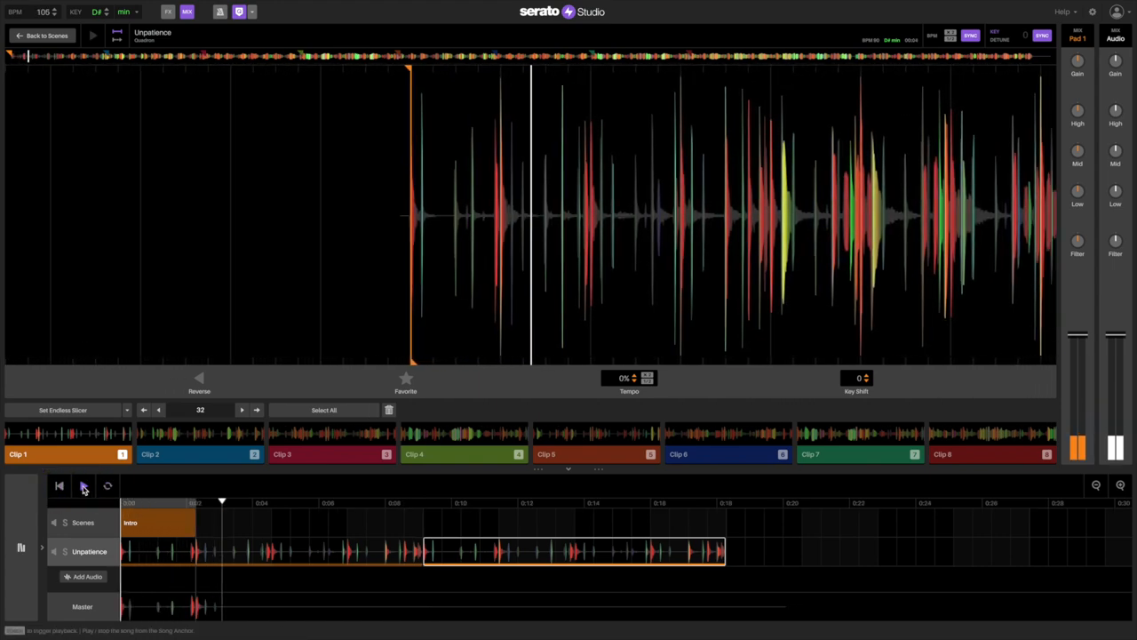
{"action": "left_click", "coordinate": [84, 486]}
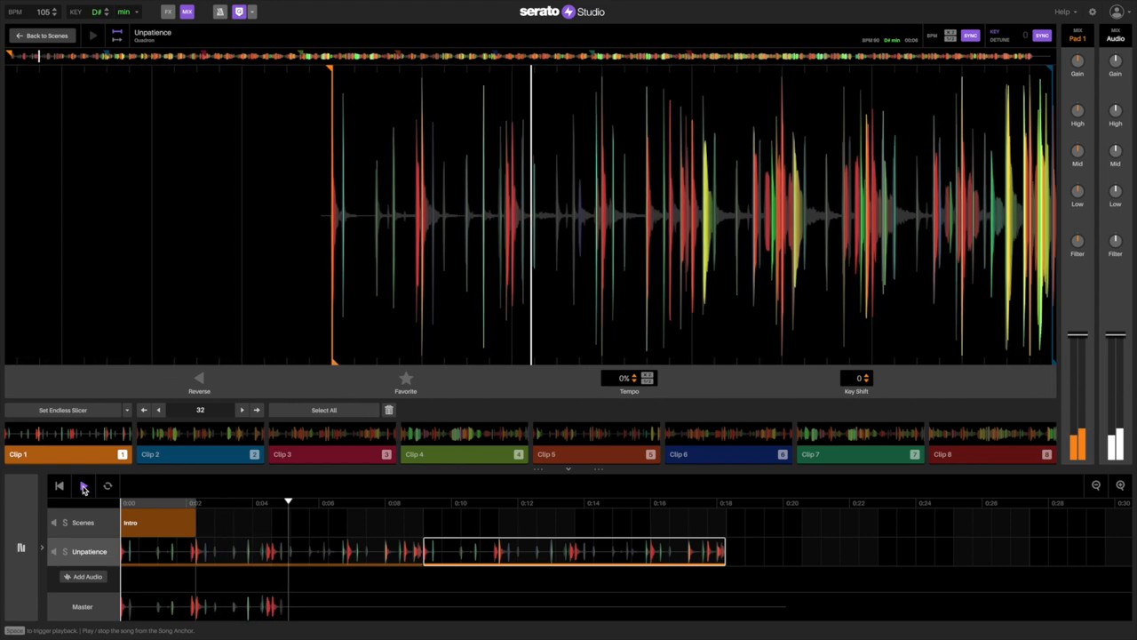
{"action": "left_click", "coordinate": [83, 486]}
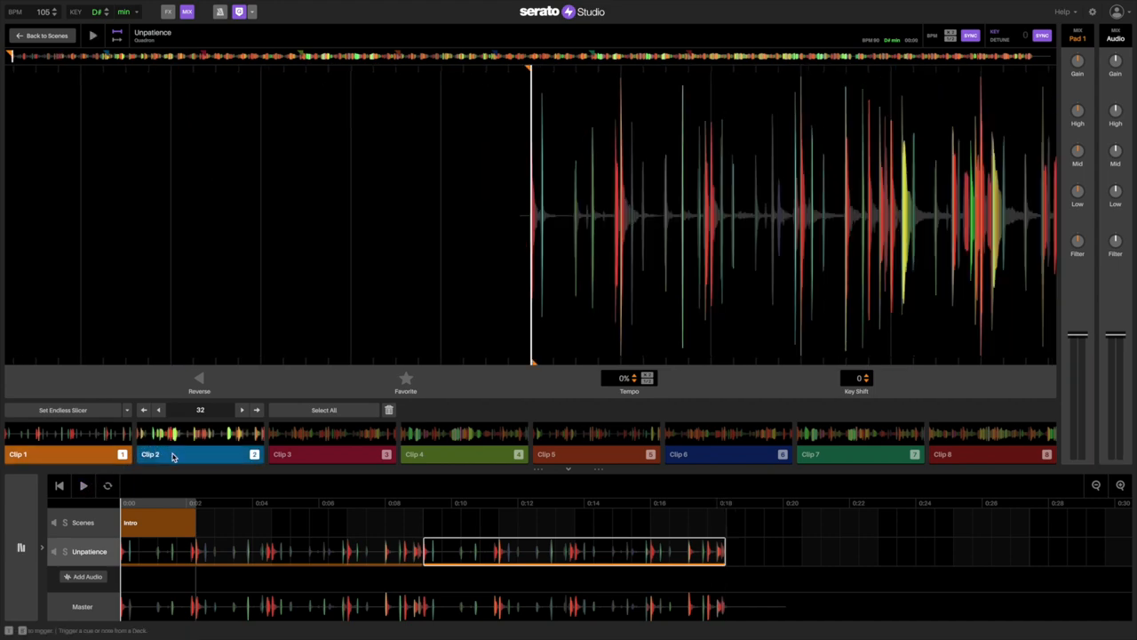
Record clips 2 and 5 onto the timeline and extend clip 5 past 1:20.
{"action": "left_click", "coordinate": [199, 454]}
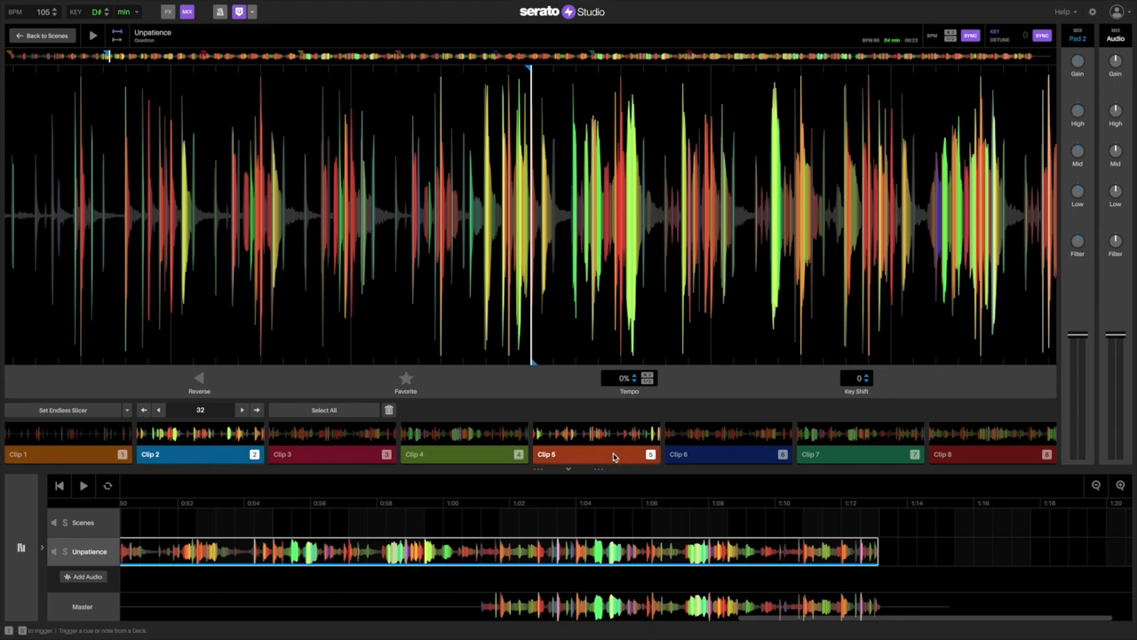
{"action": "left_click", "coordinate": [596, 454]}
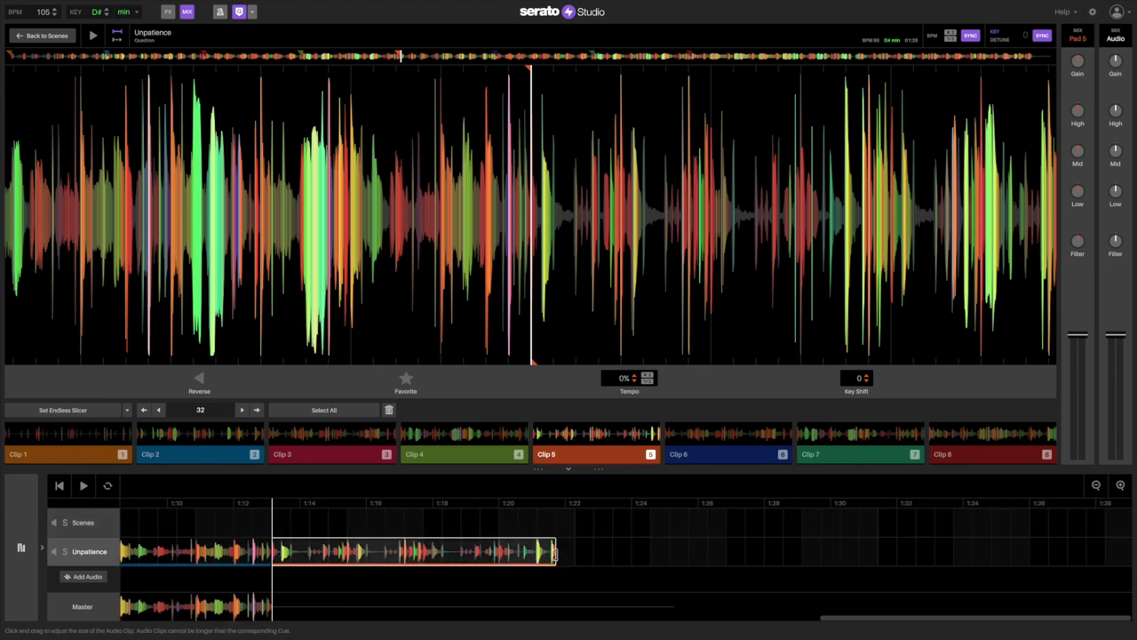
{"action": "left_click_drag", "start_coordinate": [554, 551], "coordinate": [576, 551]}
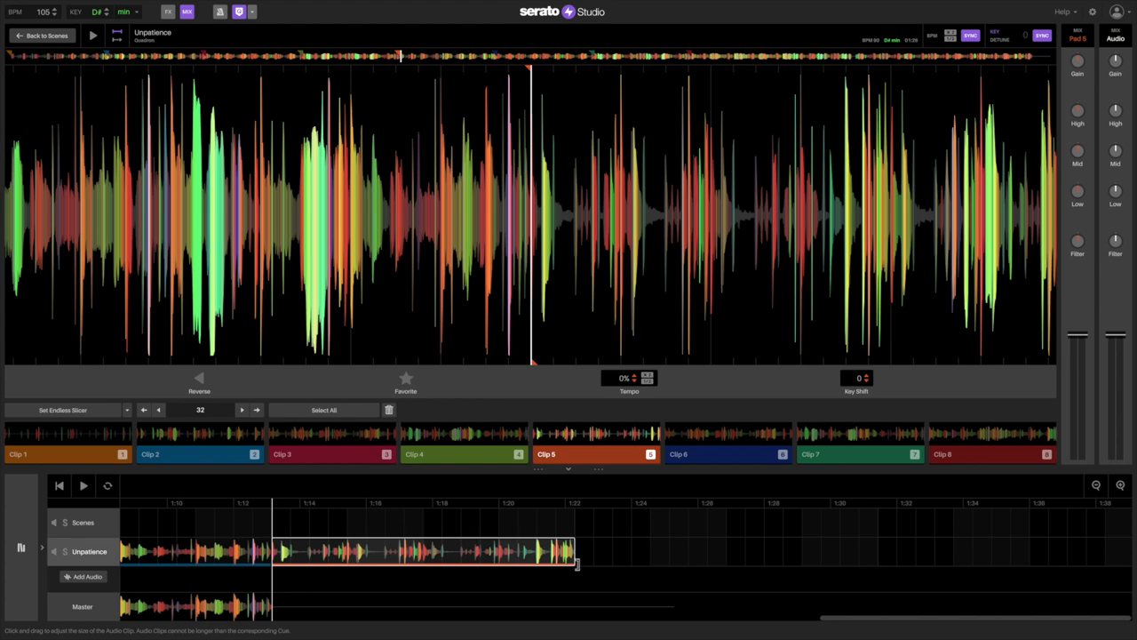
{"action": "left_click_drag", "start_coordinate": [576, 551], "coordinate": [880, 551]}
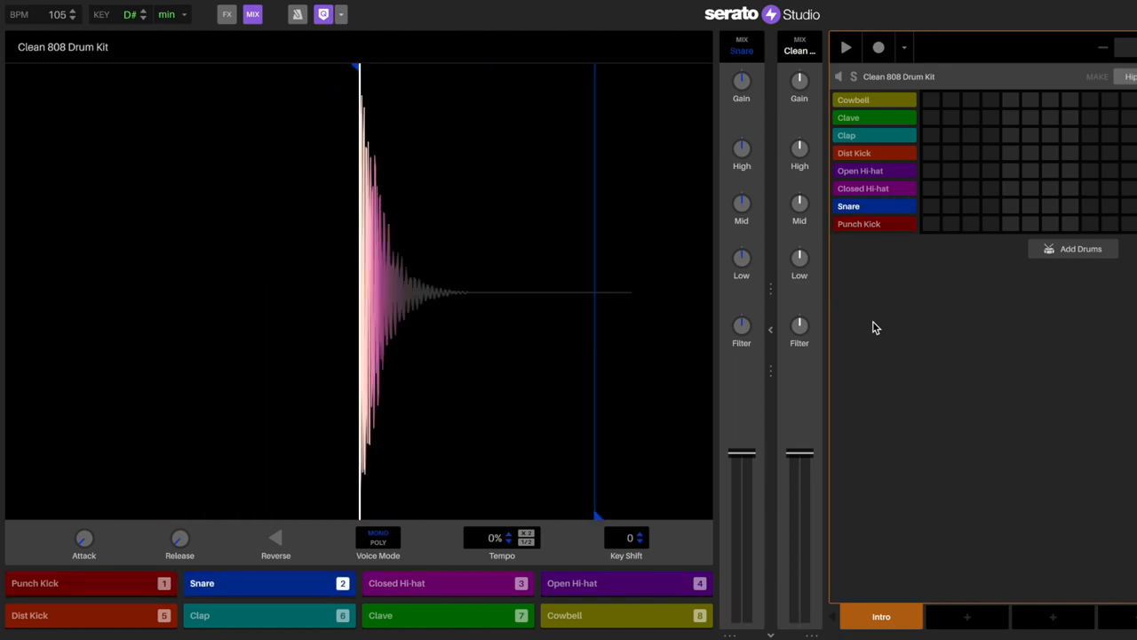
Arm sequencer recording and play kick, snare, clap and open hi-hat hits into Intro.
{"action": "left_click", "coordinate": [878, 47]}
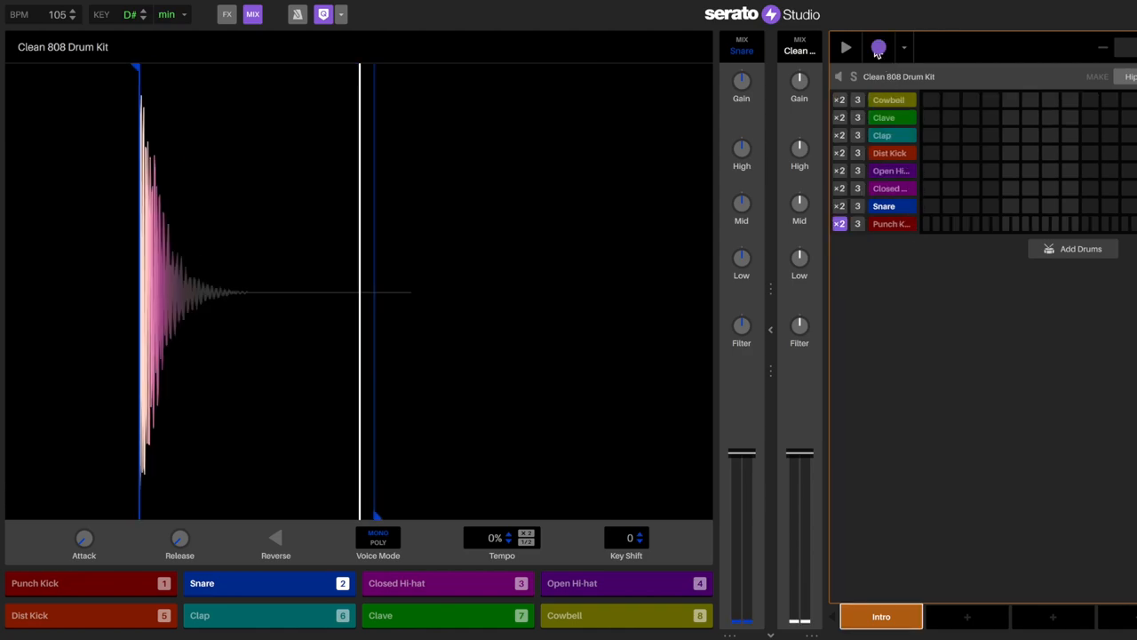
{"action": "left_click", "coordinate": [878, 48]}
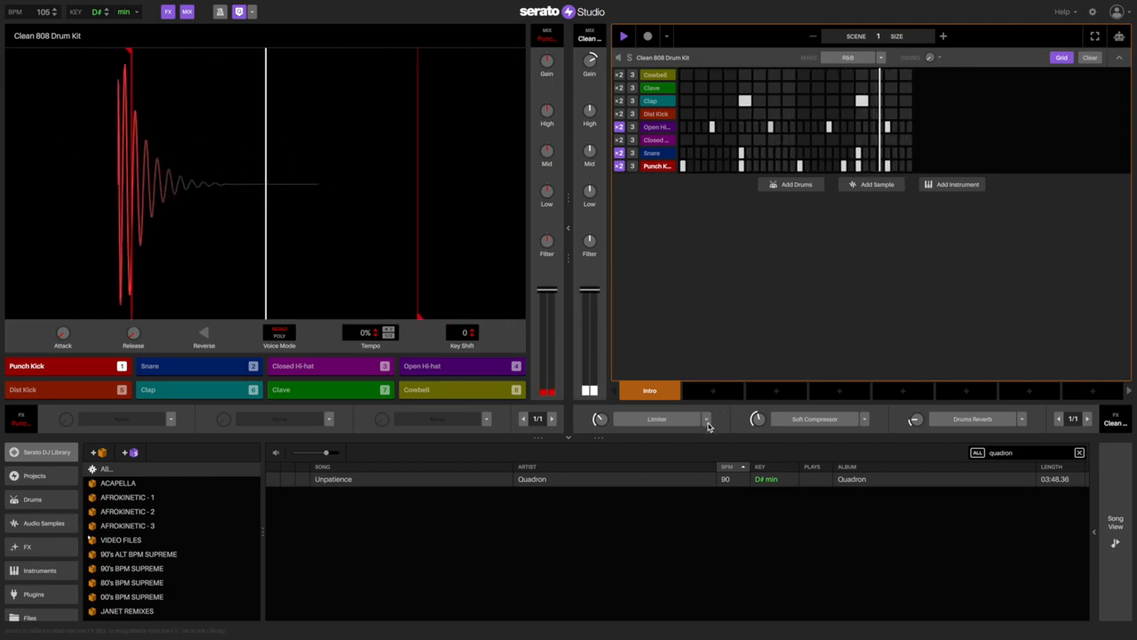
Enable Limiter and Drums Reverb on the drum kit and set swing to 0%.
{"action": "left_click", "coordinate": [707, 419]}
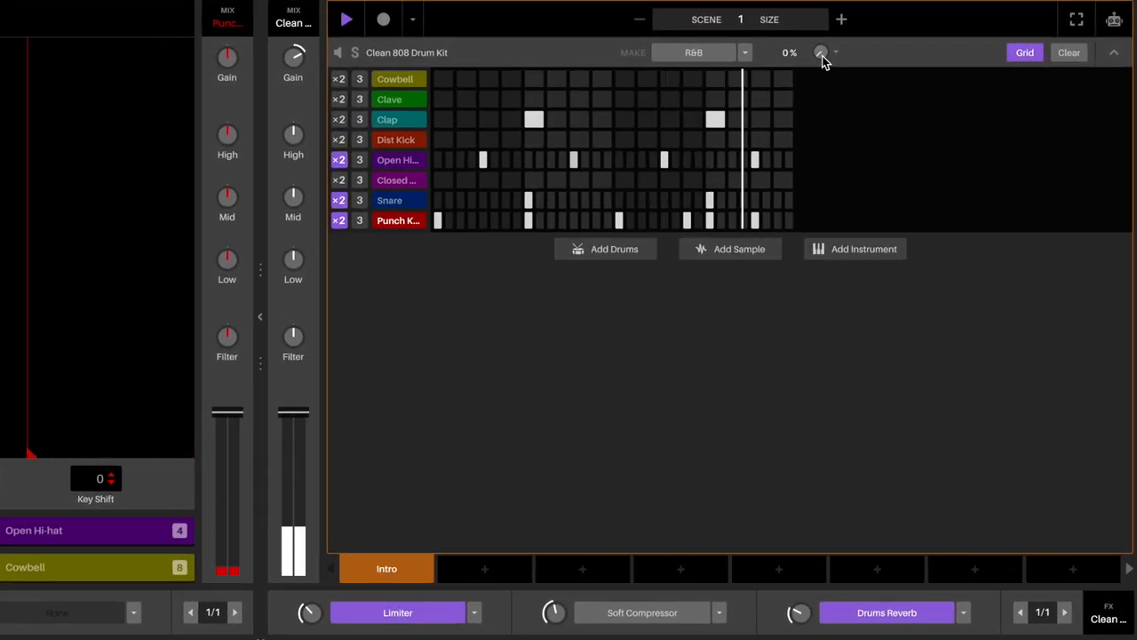
{"action": "left_click_drag", "start_coordinate": [820, 52], "coordinate": [820, 27]}
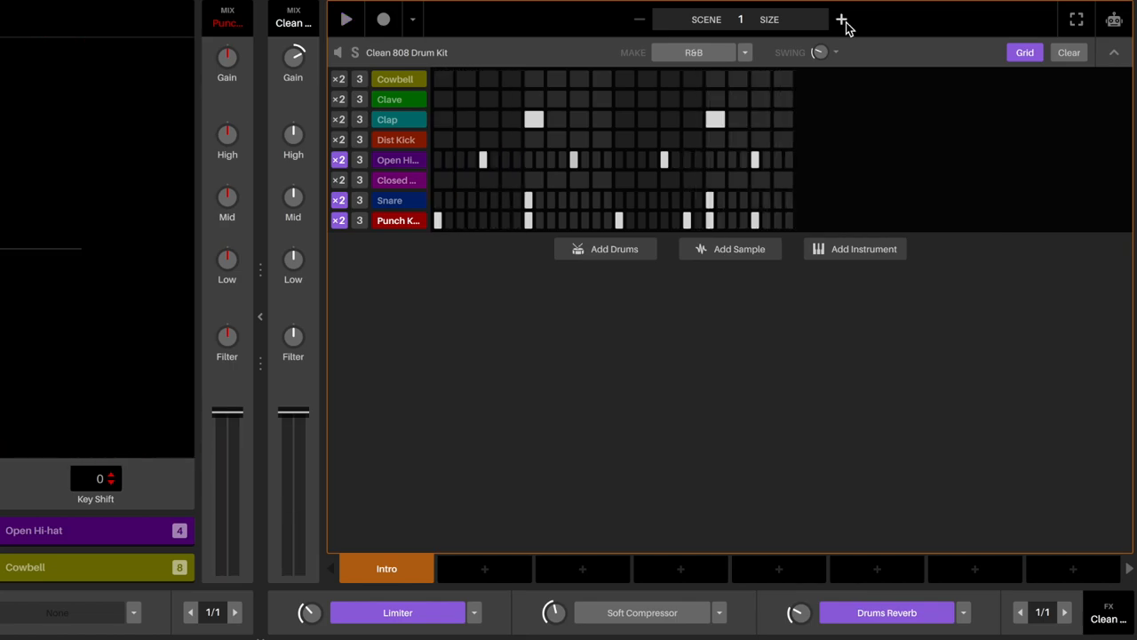
Copy the Intro beat into Scene 2, extend it to four bars, and view bars 3–4.
{"action": "left_click", "coordinate": [484, 568]}
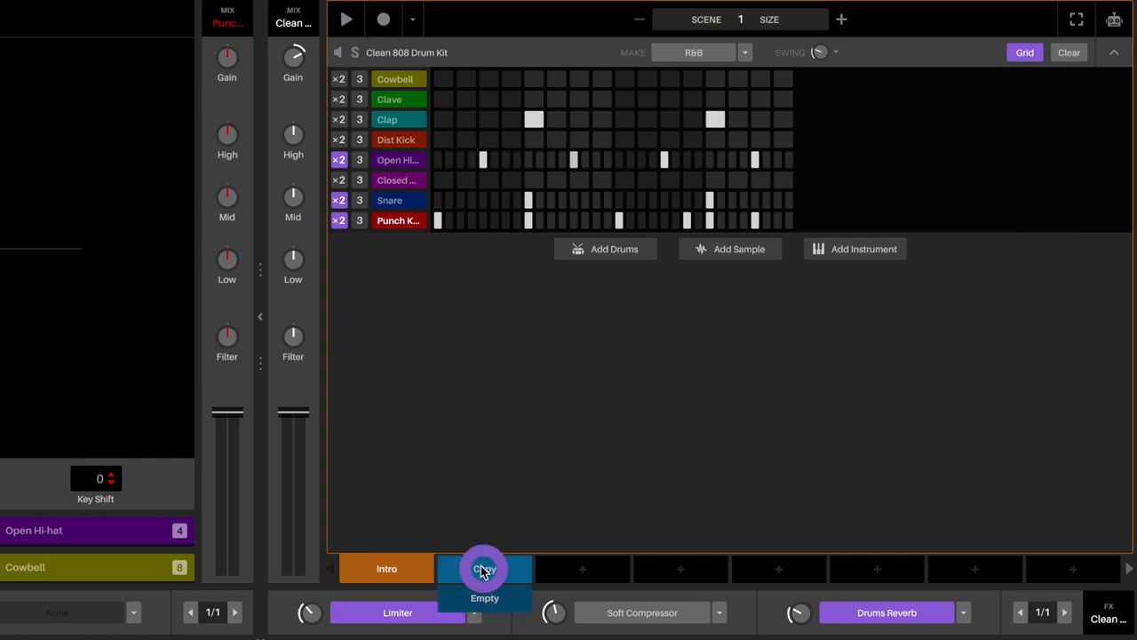
{"action": "left_click", "coordinate": [484, 568]}
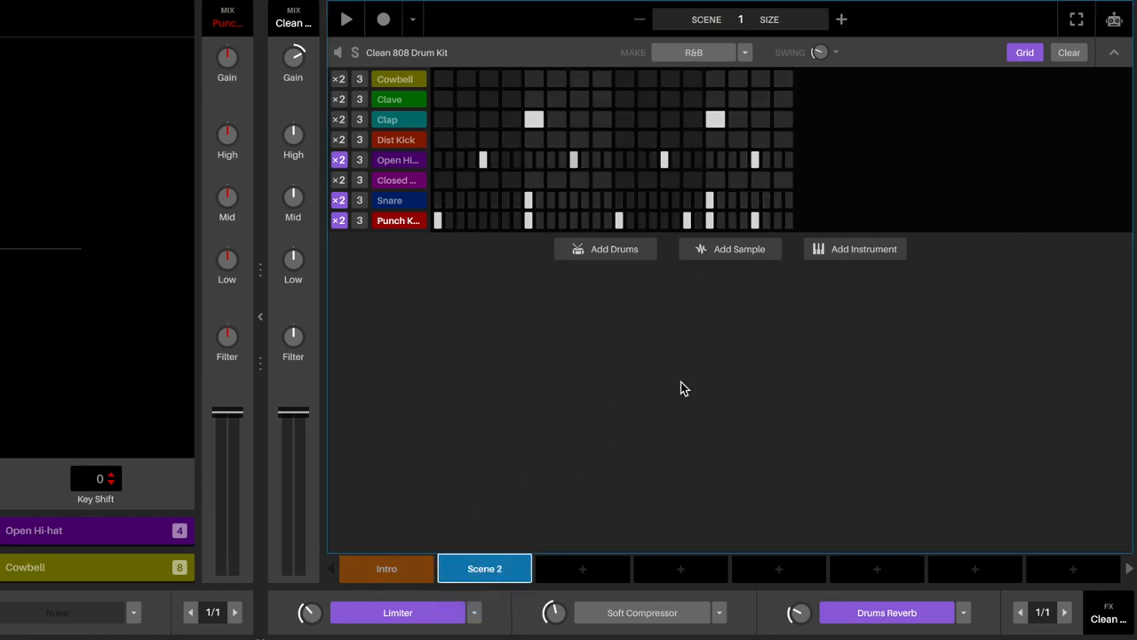
{"action": "left_click", "coordinate": [842, 19]}
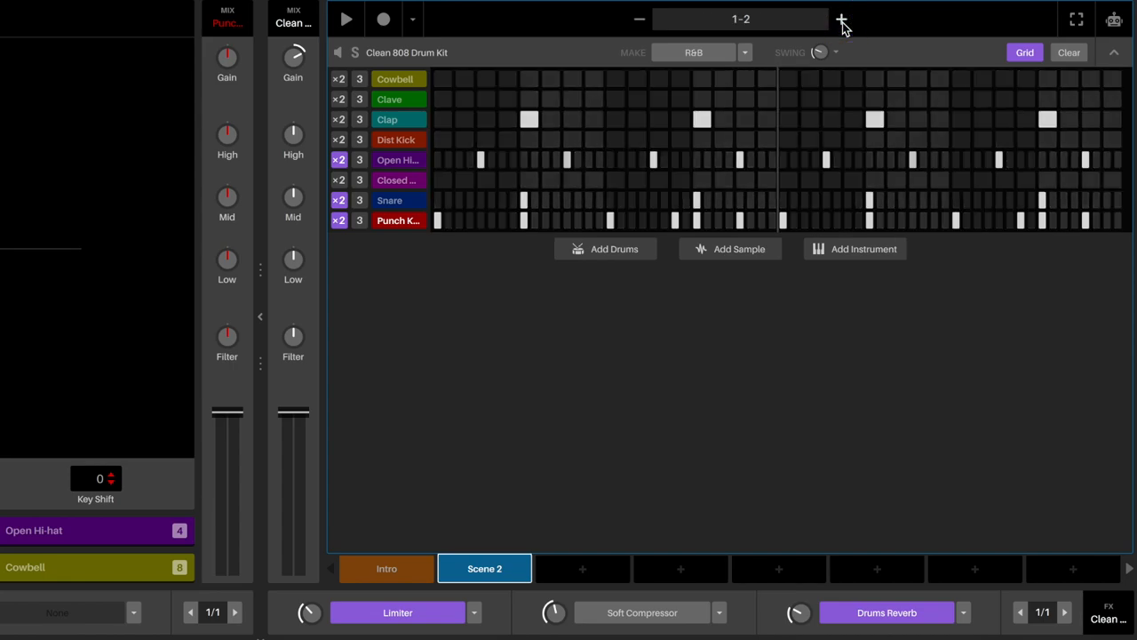
{"action": "left_click", "coordinate": [841, 19]}
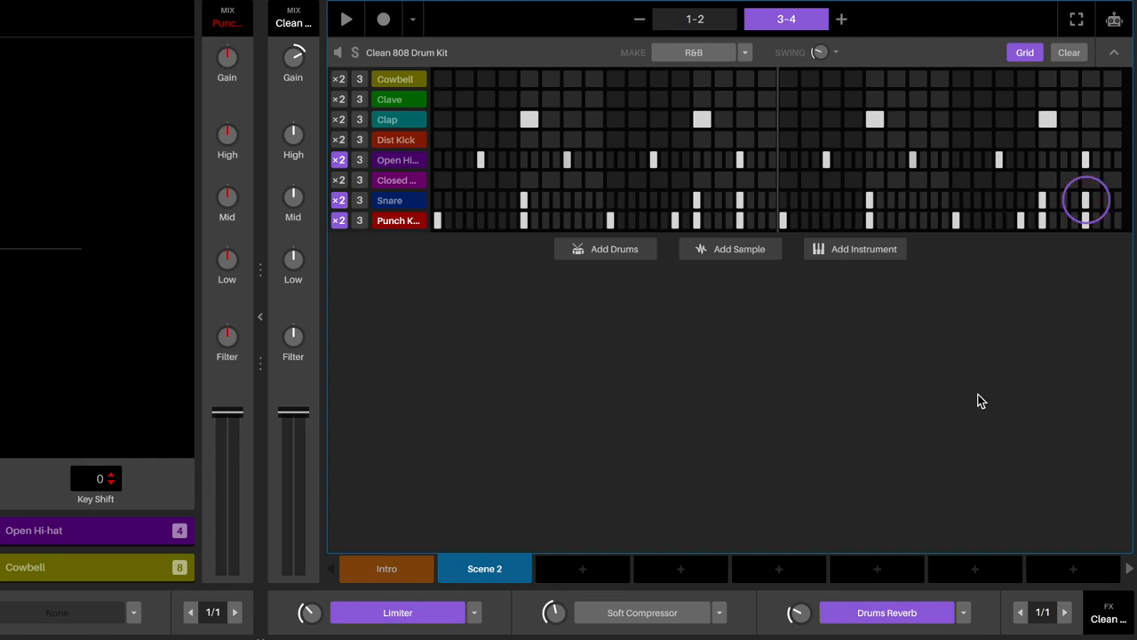
{"action": "left_click", "coordinate": [346, 18]}
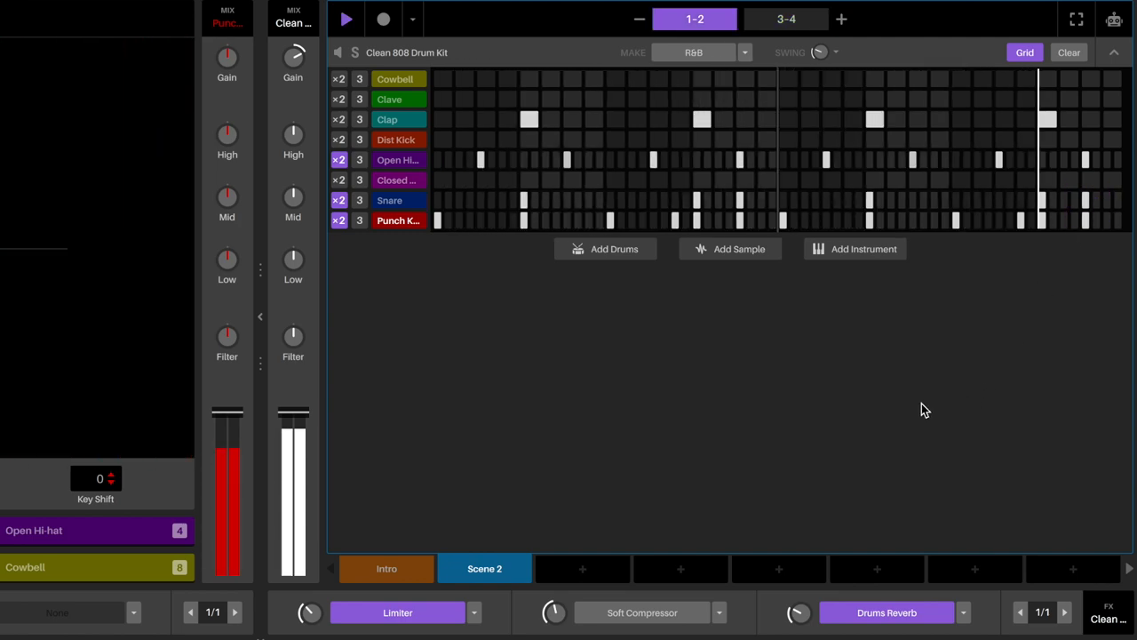
{"action": "left_click", "coordinate": [786, 19]}
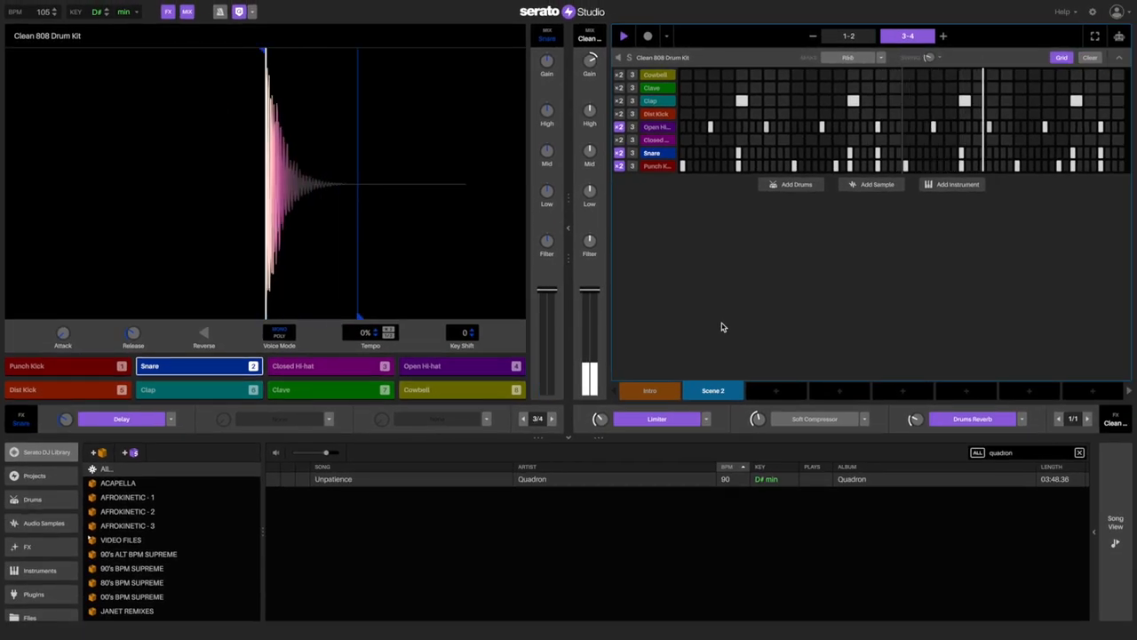
Paint Intro and Scene 2 blocks along the Unpatience track up to about 3:20.
{"action": "left_click", "coordinate": [649, 390]}
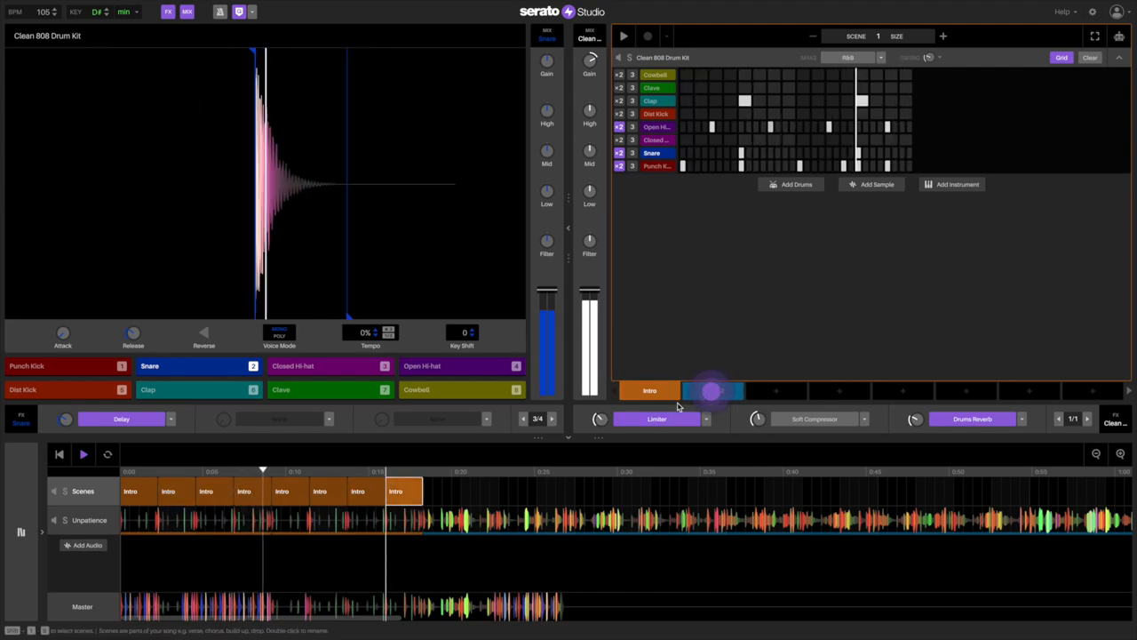
{"action": "left_click", "coordinate": [713, 390]}
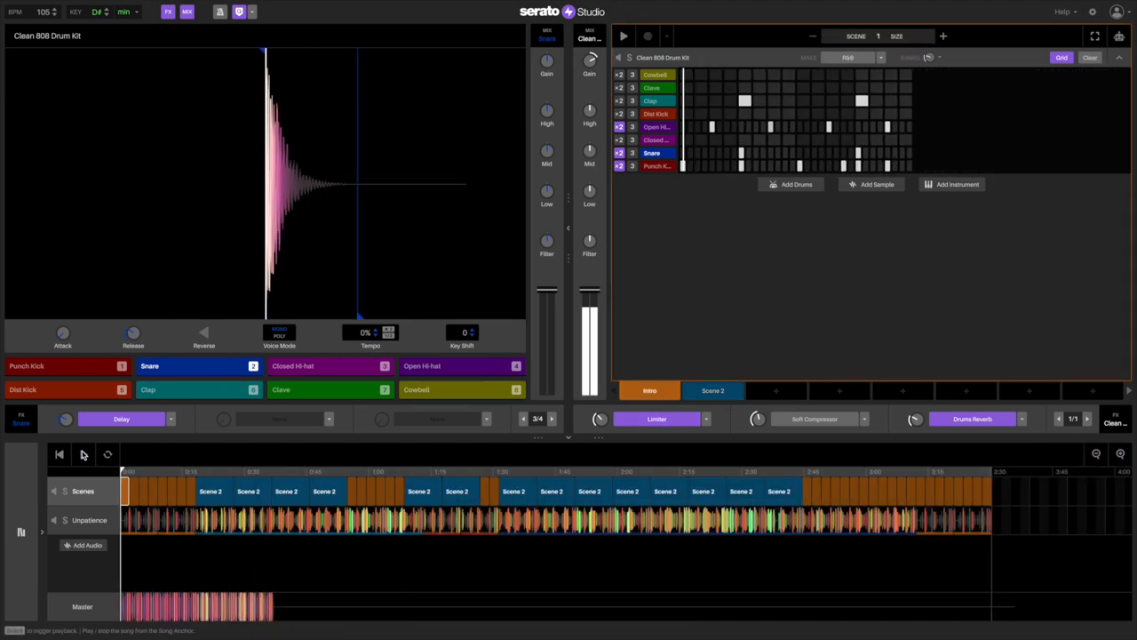
Load Hard Sidechain on Unpatience Clip 2, then switch the first sidechain off to compare.
{"action": "left_click", "coordinate": [82, 454]}
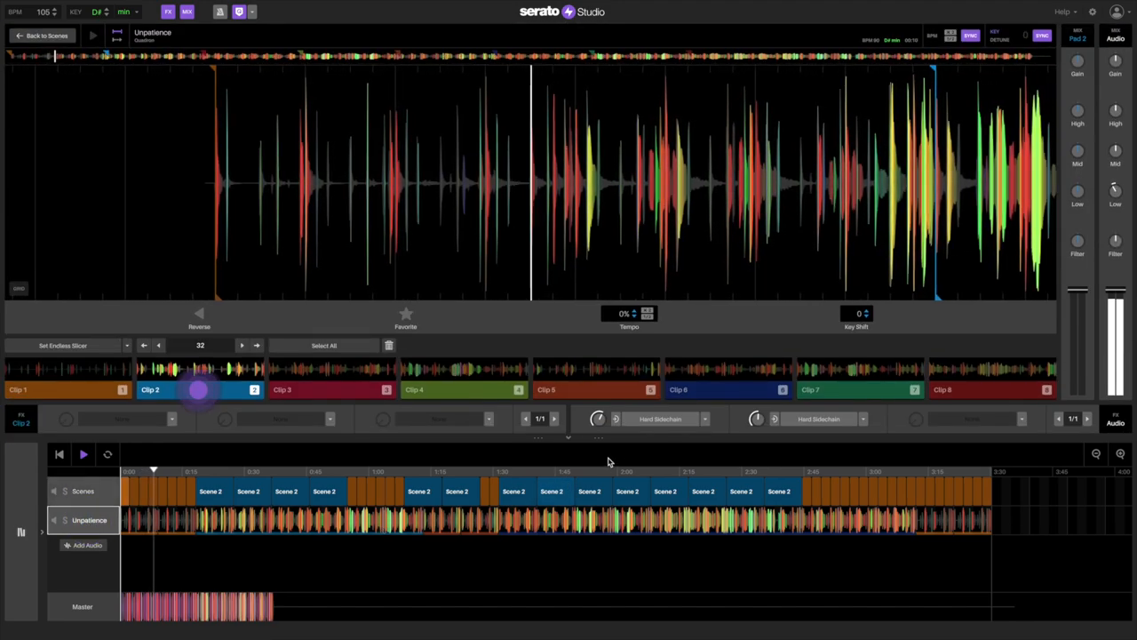
{"action": "left_click", "coordinate": [704, 418]}
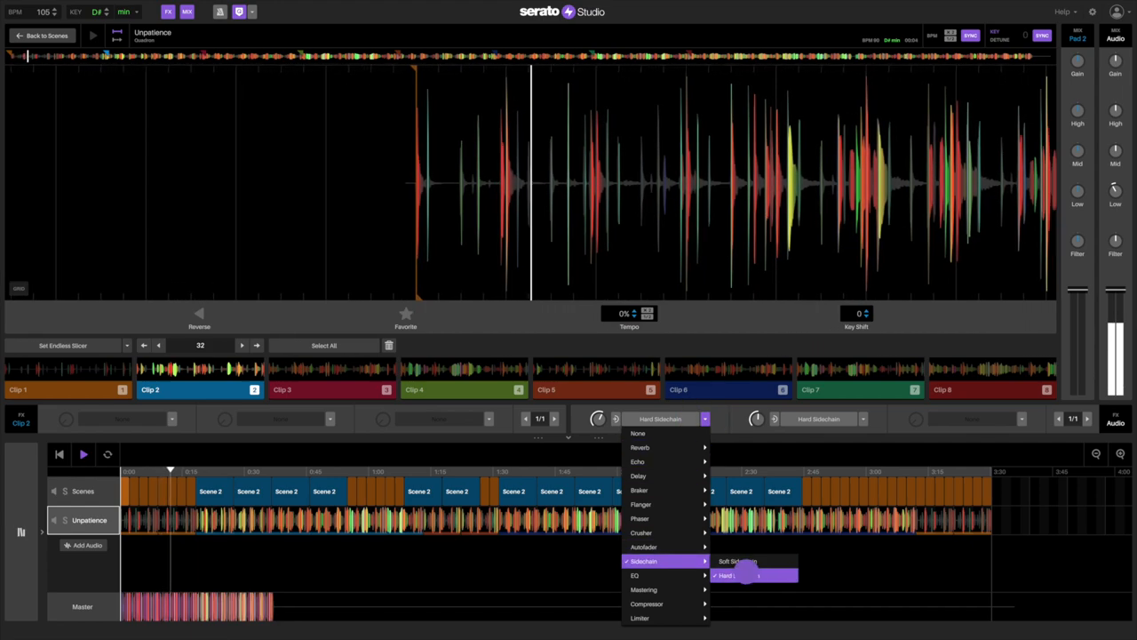
{"action": "left_click", "coordinate": [751, 575]}
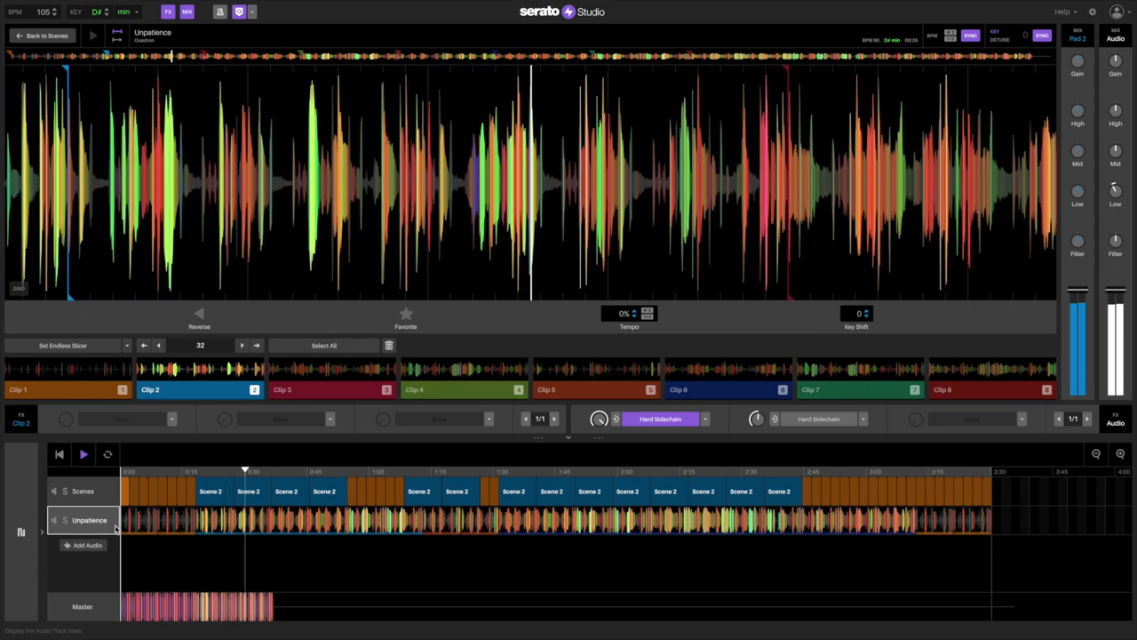
{"action": "left_click", "coordinate": [64, 520]}
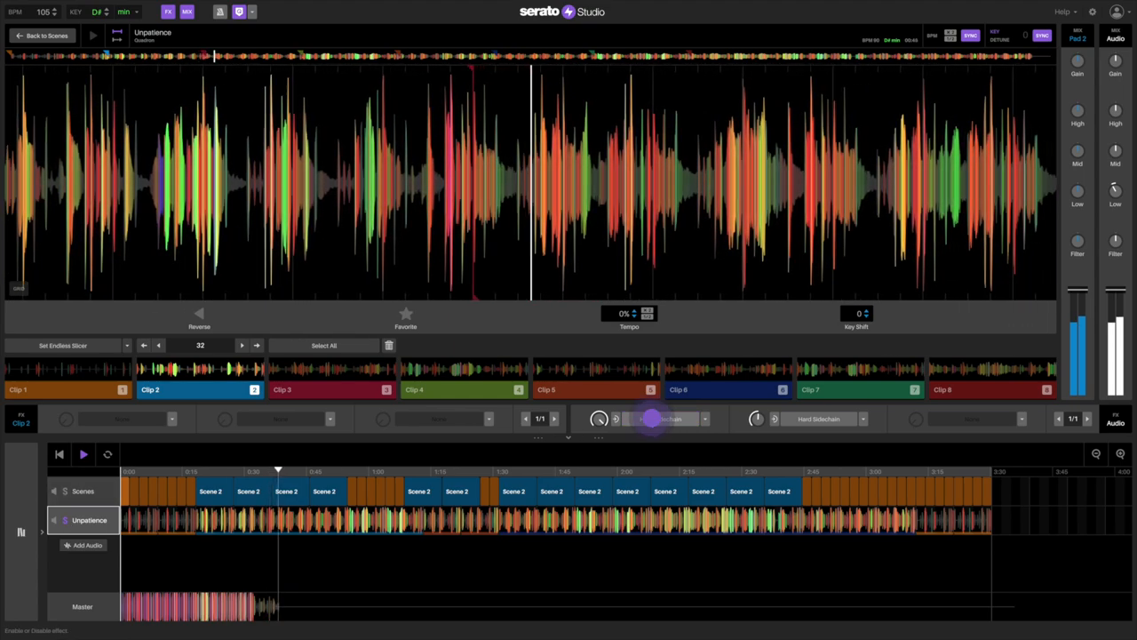
{"action": "left_click", "coordinate": [653, 419]}
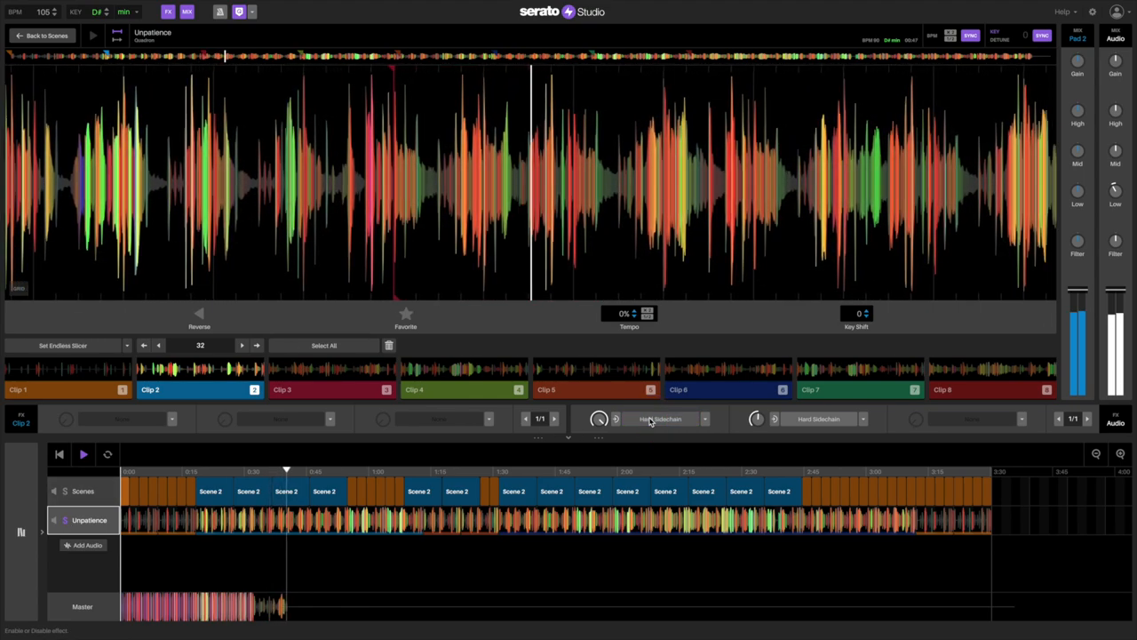
Turn both Hard Sidechain effects on the Unpatience track back on during playback.
{"action": "left_click", "coordinate": [660, 419]}
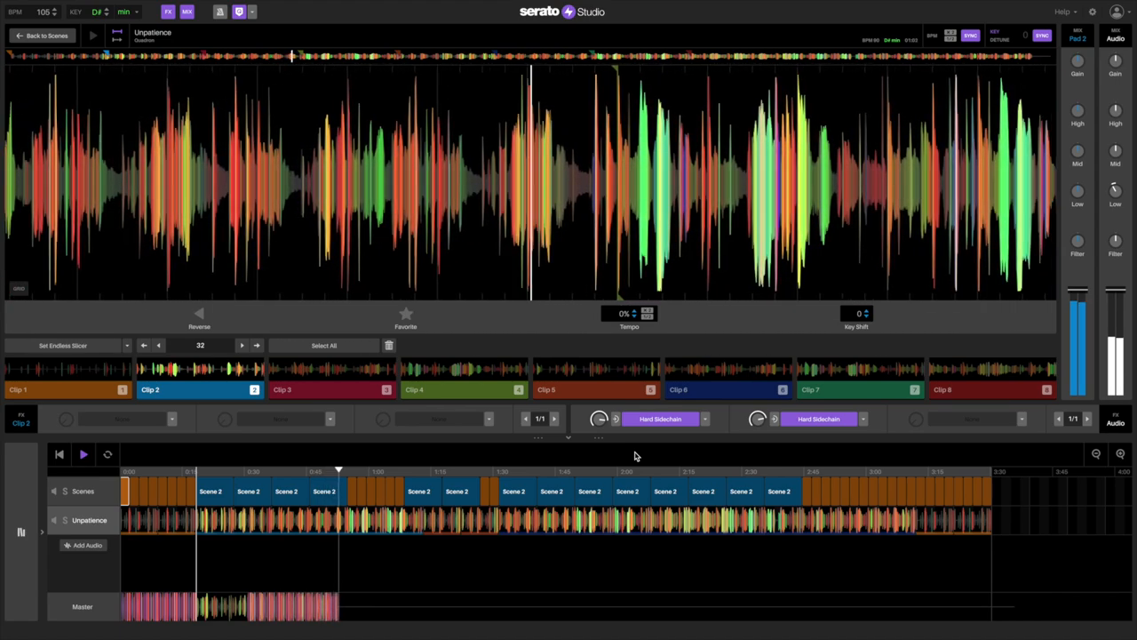
{"action": "left_click", "coordinate": [83, 454]}
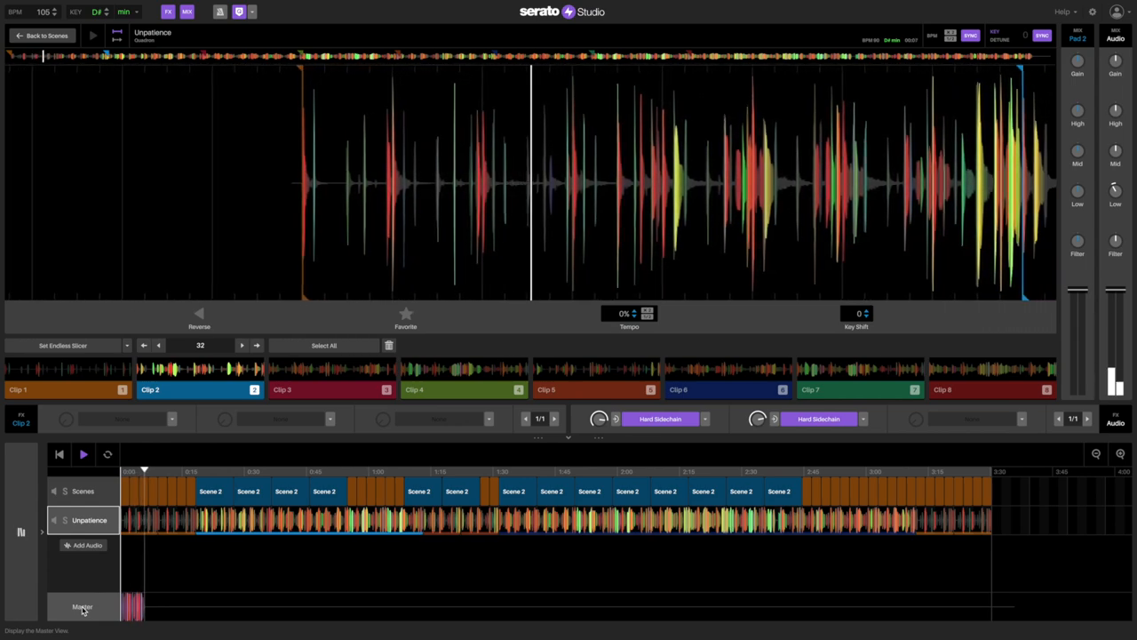
Switch to the Master view and enable the Brightener EQ and Master Compressor.
{"action": "left_click", "coordinate": [81, 607]}
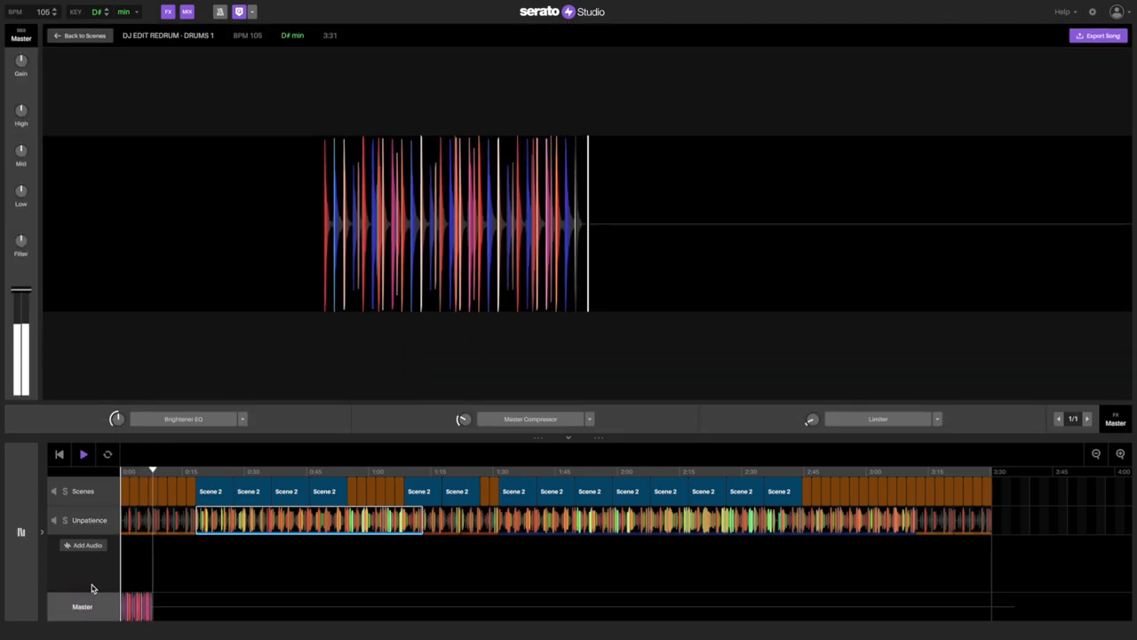
{"action": "left_click", "coordinate": [182, 418]}
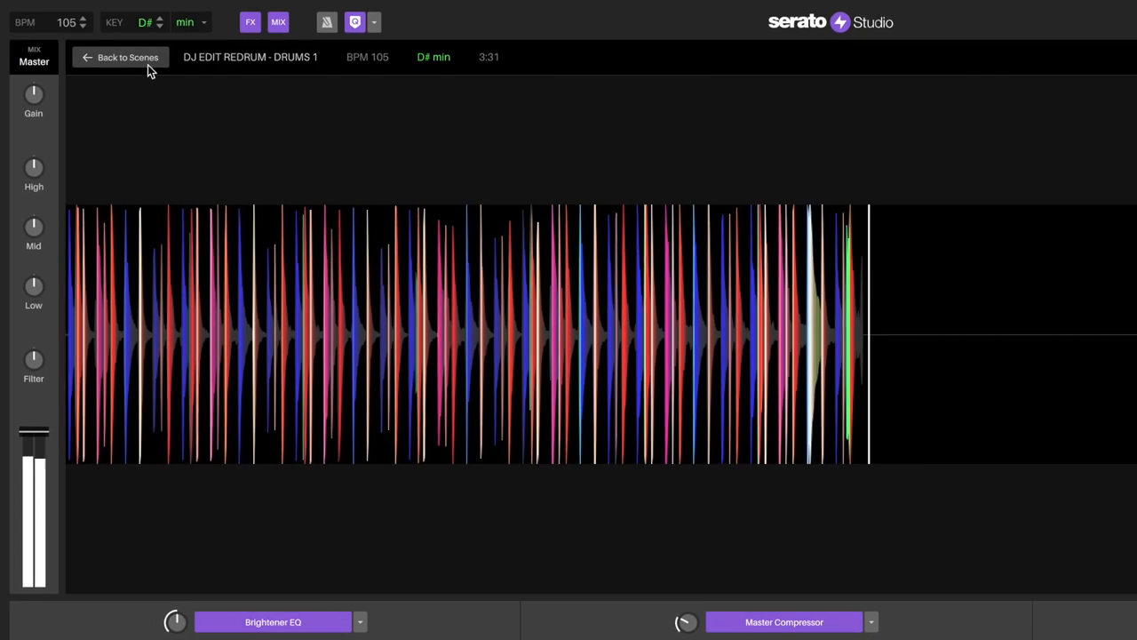
Audition D, C#, F and E minor, return to D# minor, then try 80 BPM.
{"action": "left_click", "coordinate": [146, 22]}
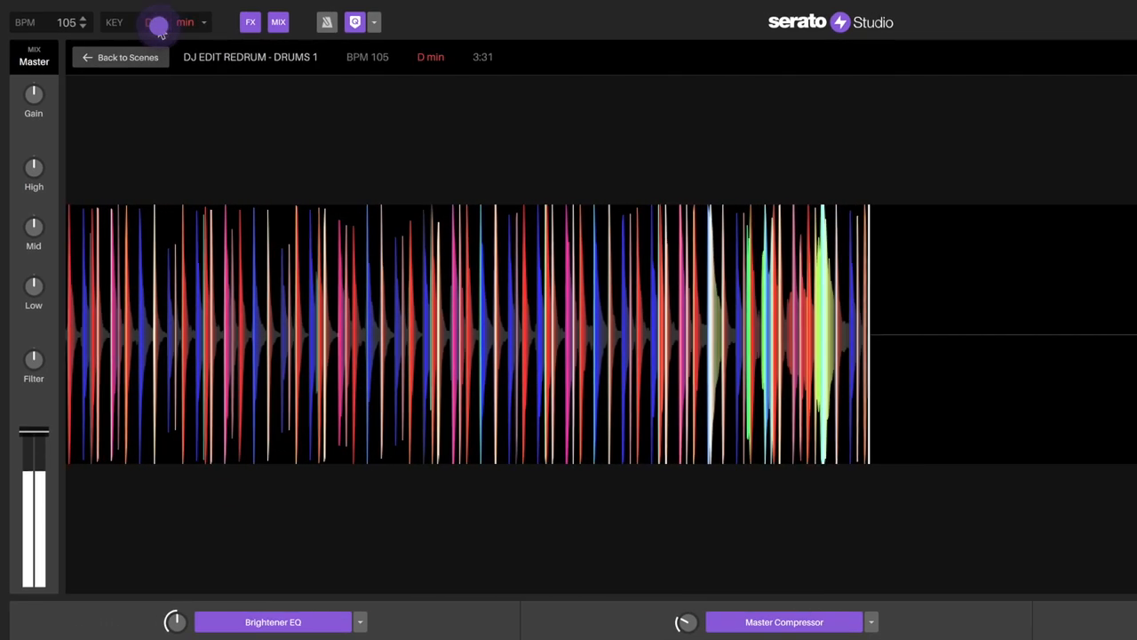
{"action": "left_click", "coordinate": [160, 20]}
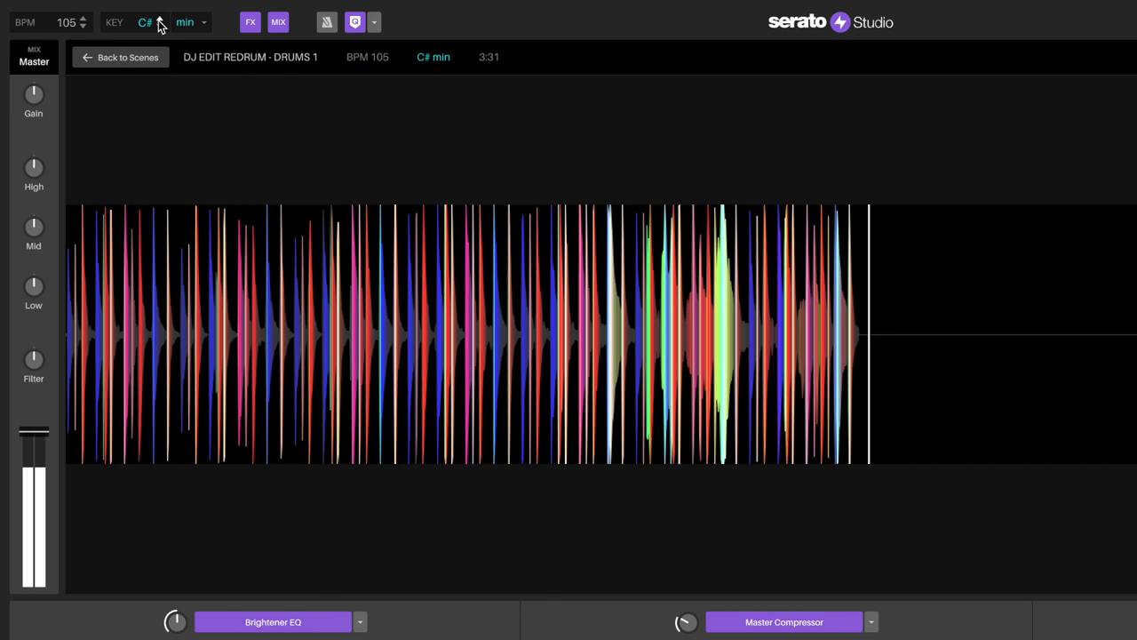
{"action": "left_click", "coordinate": [160, 22]}
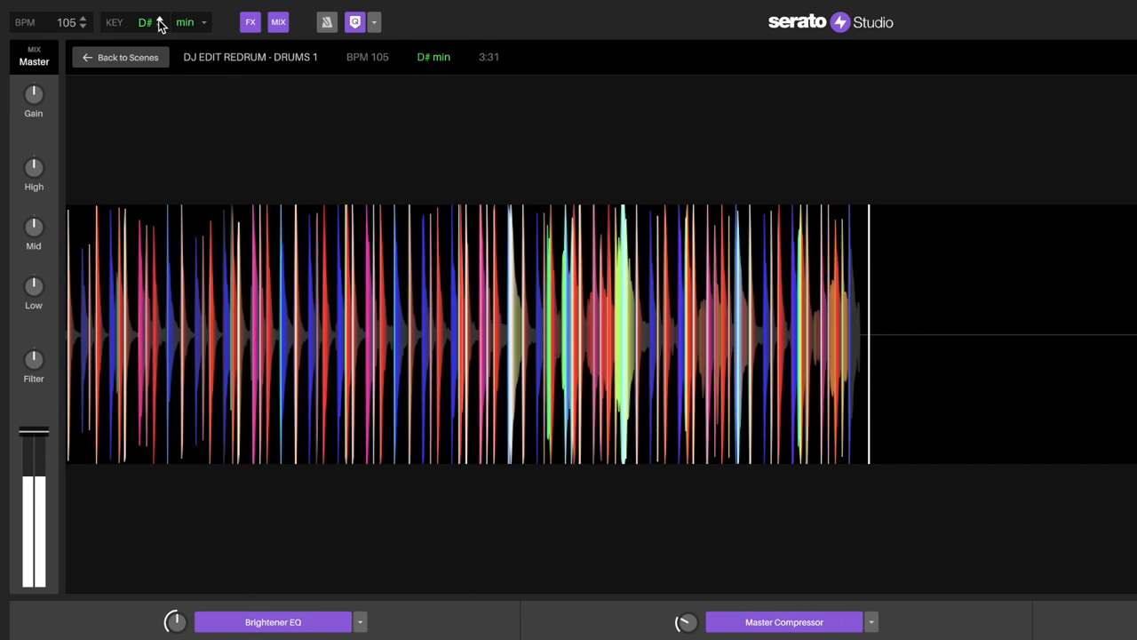
{"action": "left_click", "coordinate": [158, 18]}
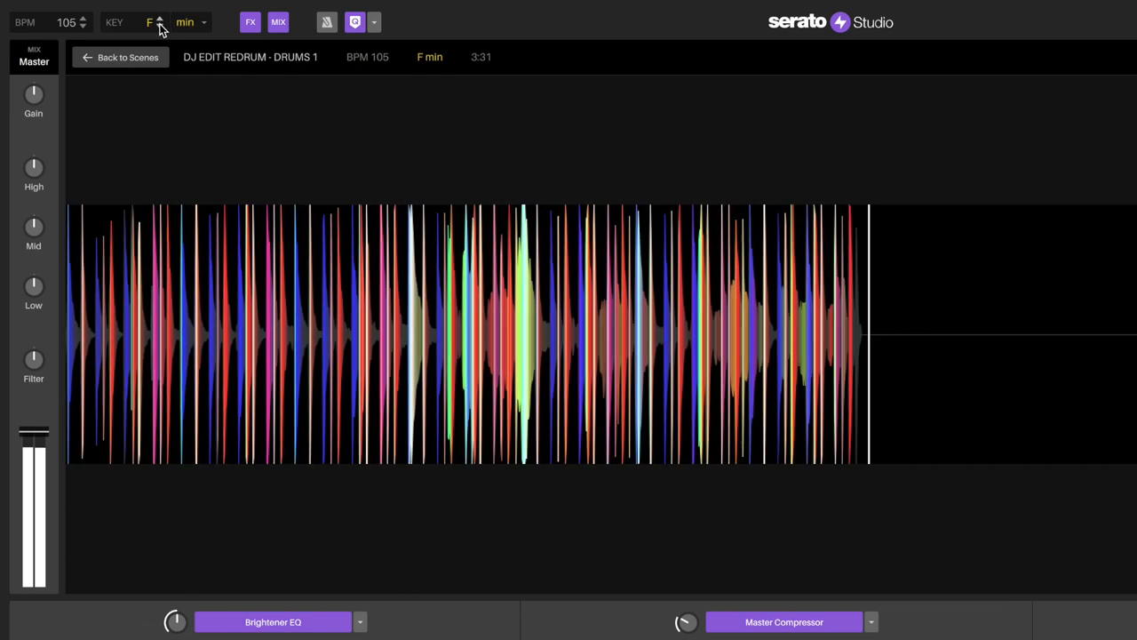
{"action": "left_click", "coordinate": [159, 18]}
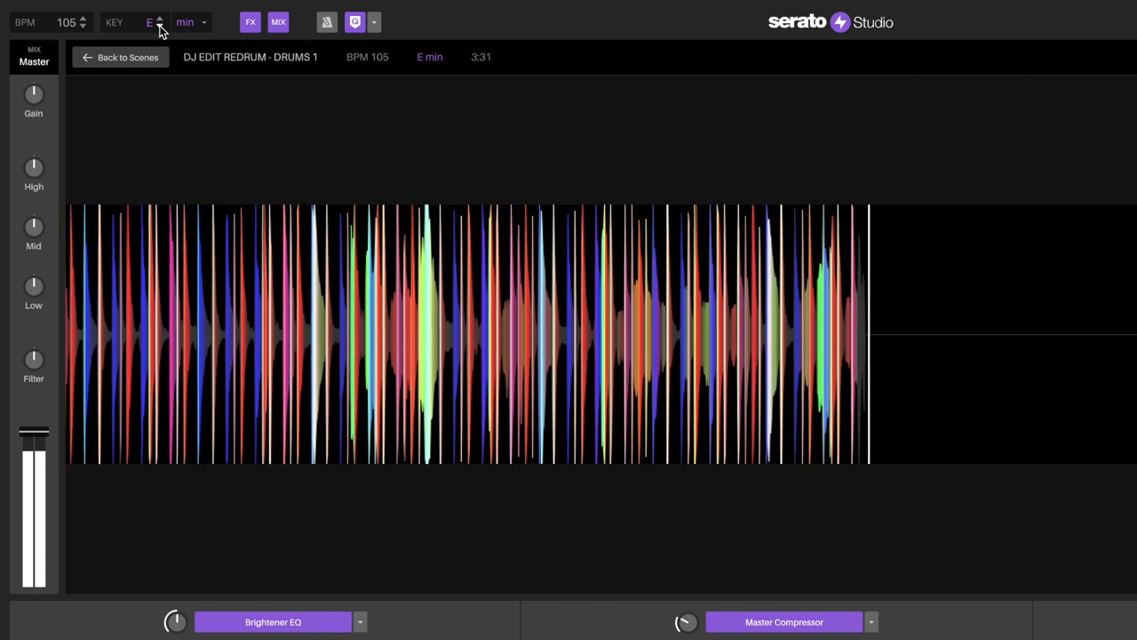
{"action": "left_click", "coordinate": [160, 19]}
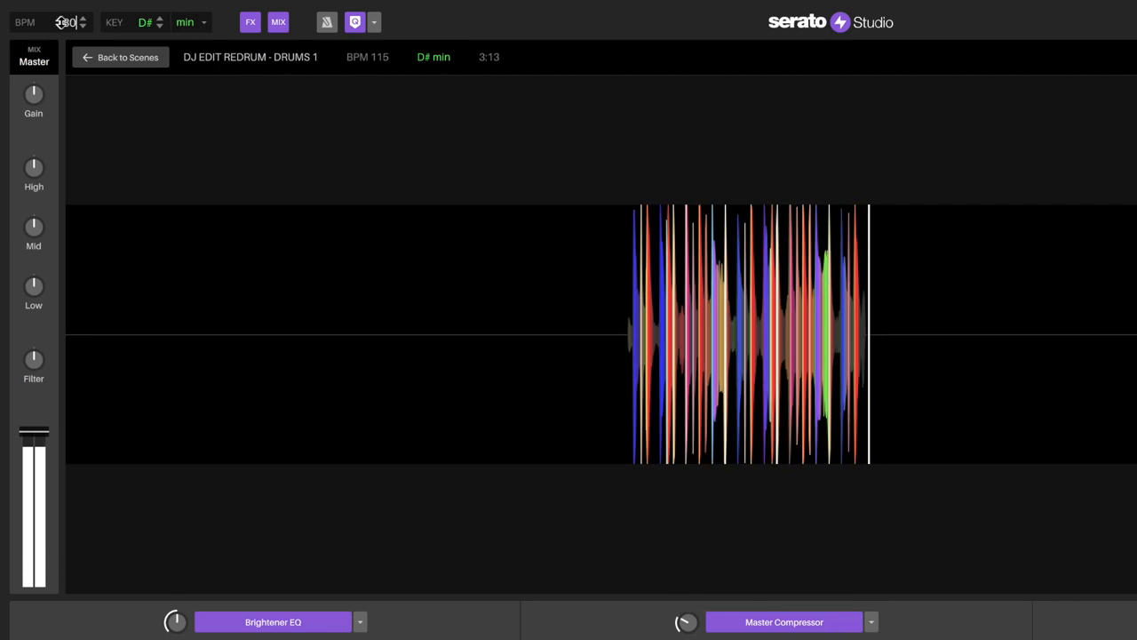
{"action": "type", "text": "80"}
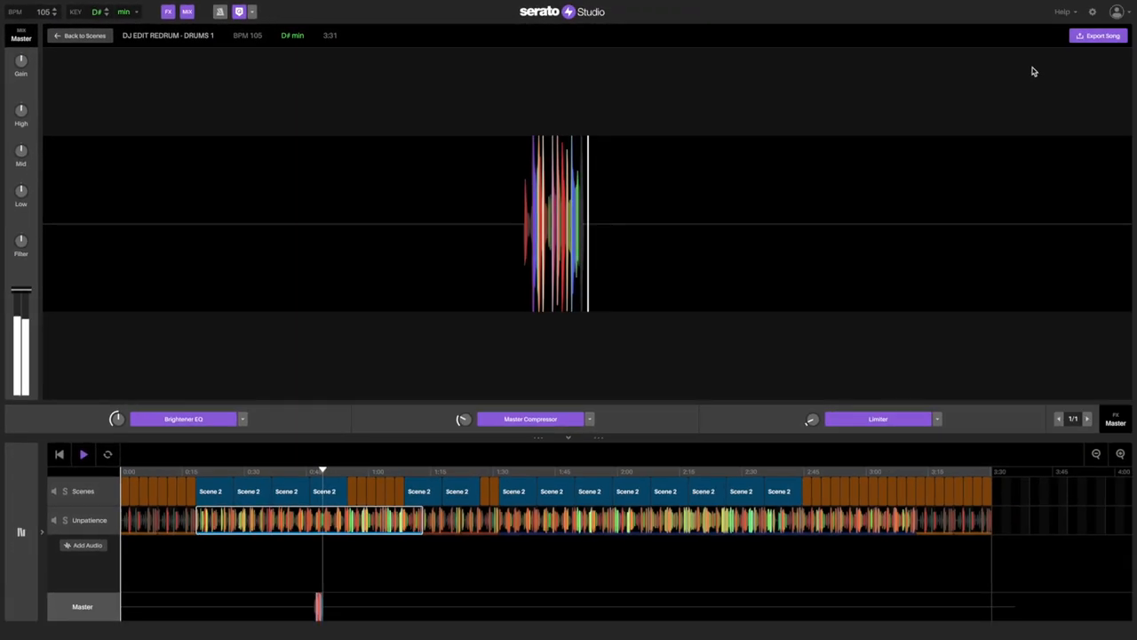
Export the song's master as an MP3 file.
{"action": "left_click", "coordinate": [1098, 35]}
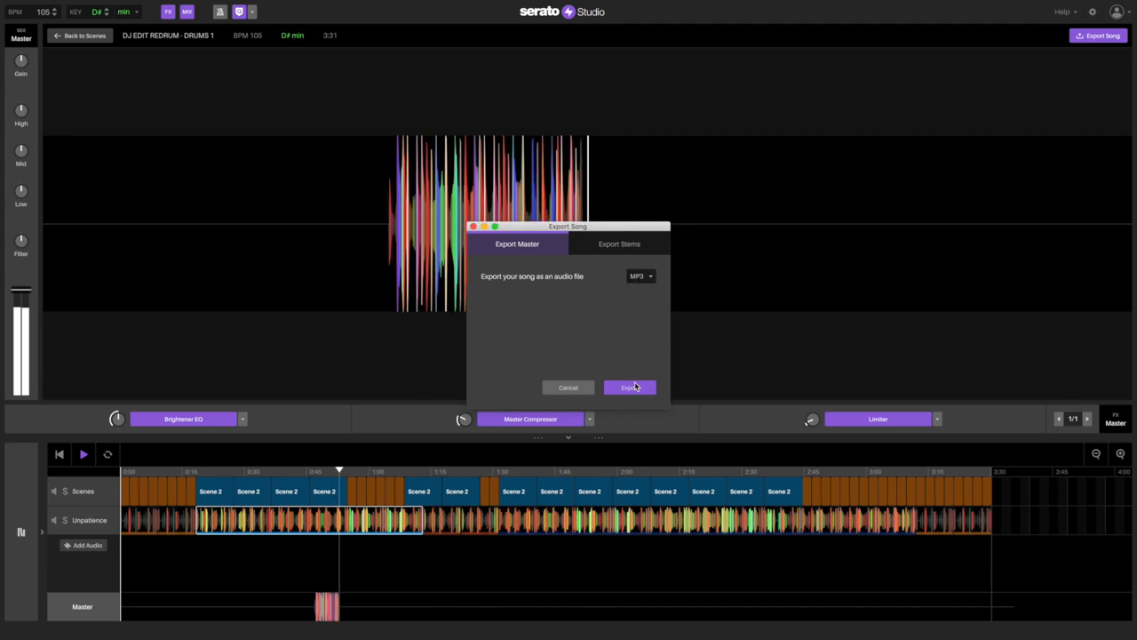
{"action": "left_click", "coordinate": [629, 388]}
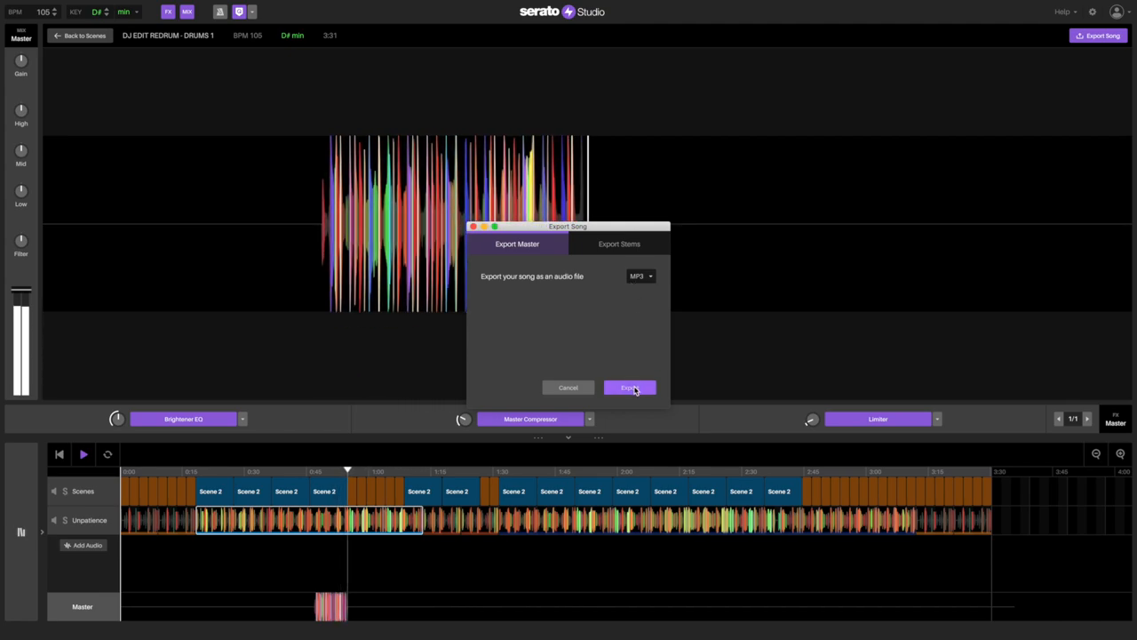
{"action": "left_click", "coordinate": [630, 388]}
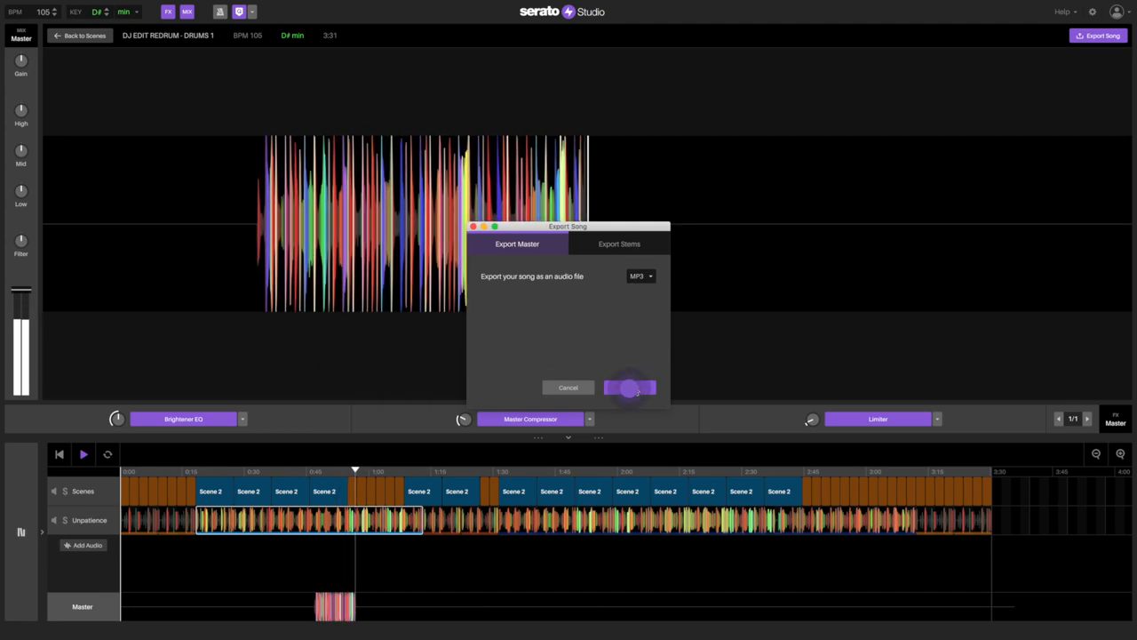
{"action": "left_click", "coordinate": [630, 386]}
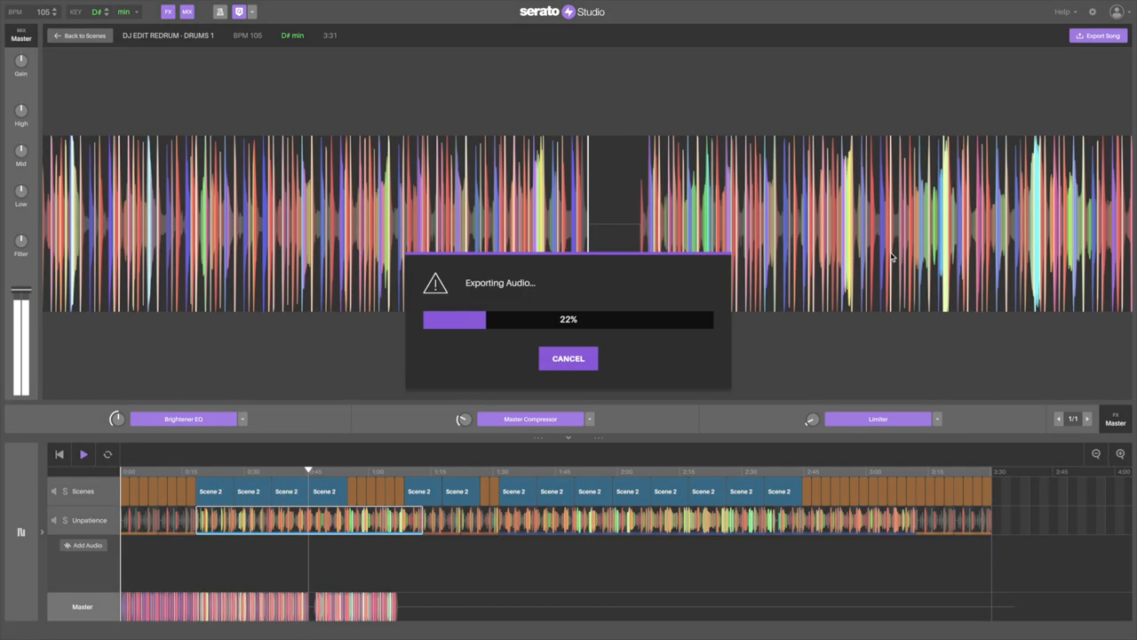